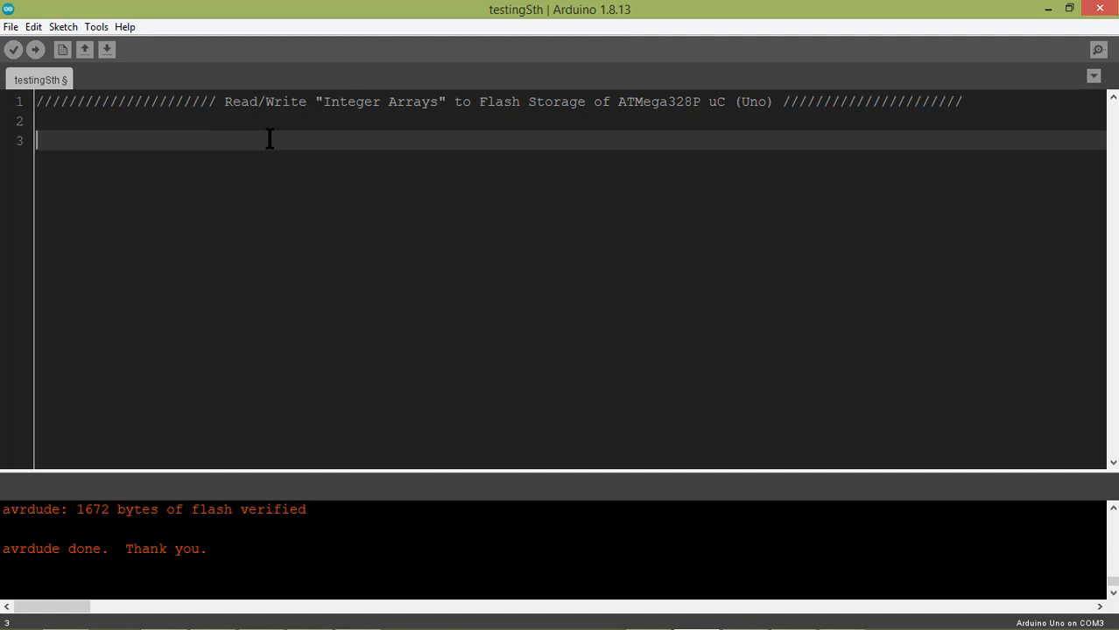
Add the comments //Flash: 32KB, //SRAM: 2KB and //EEPROM: 1KB below the title comment
text(//)
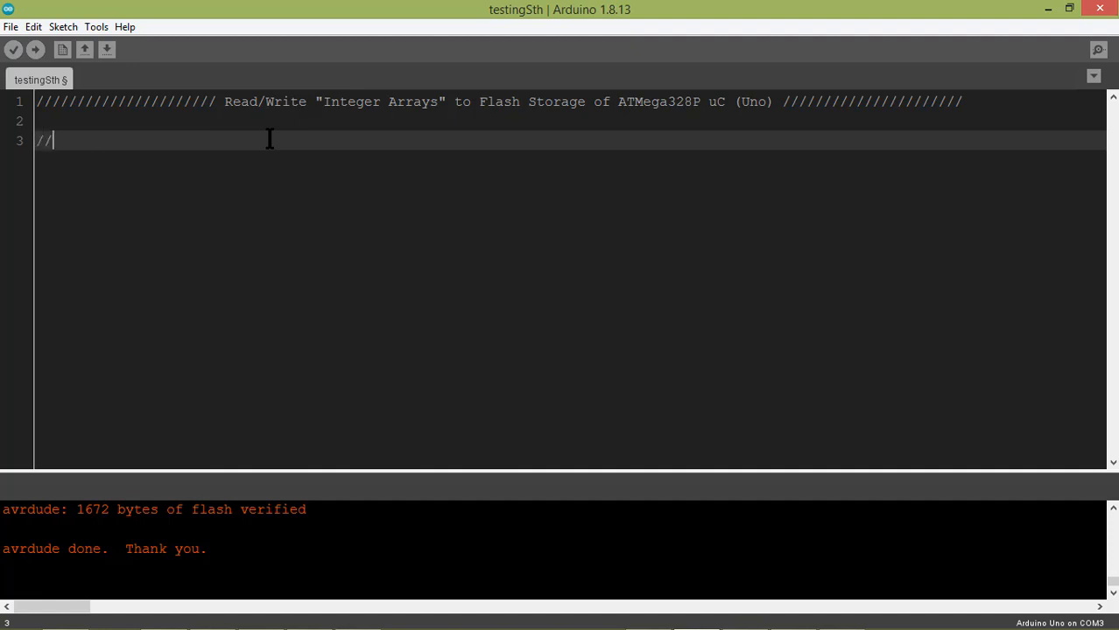
text(Flash)
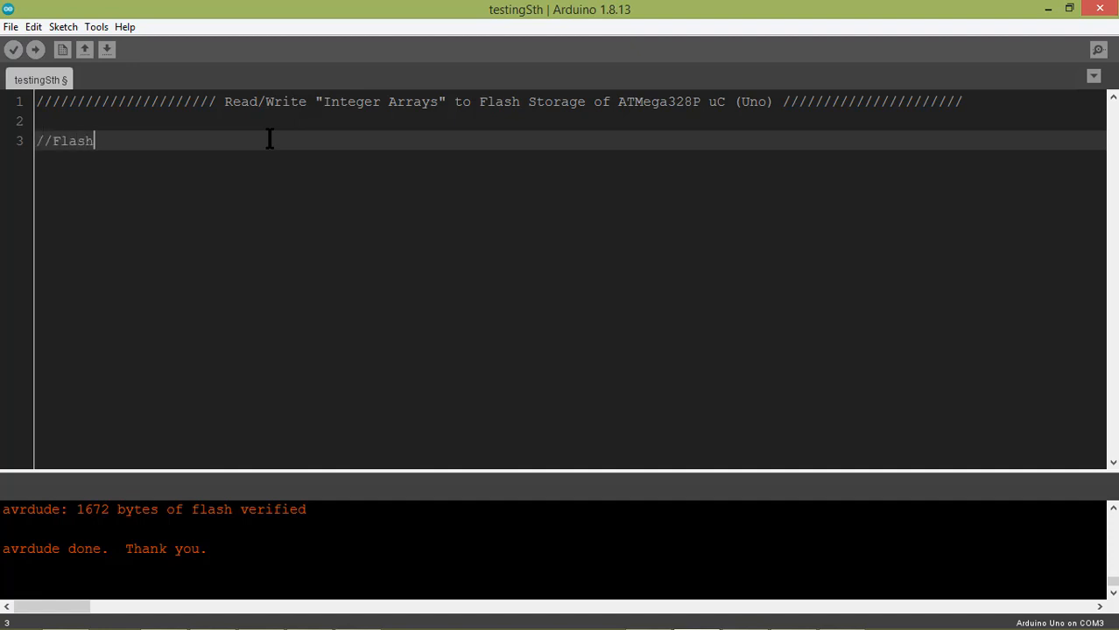
text(: 32KB)
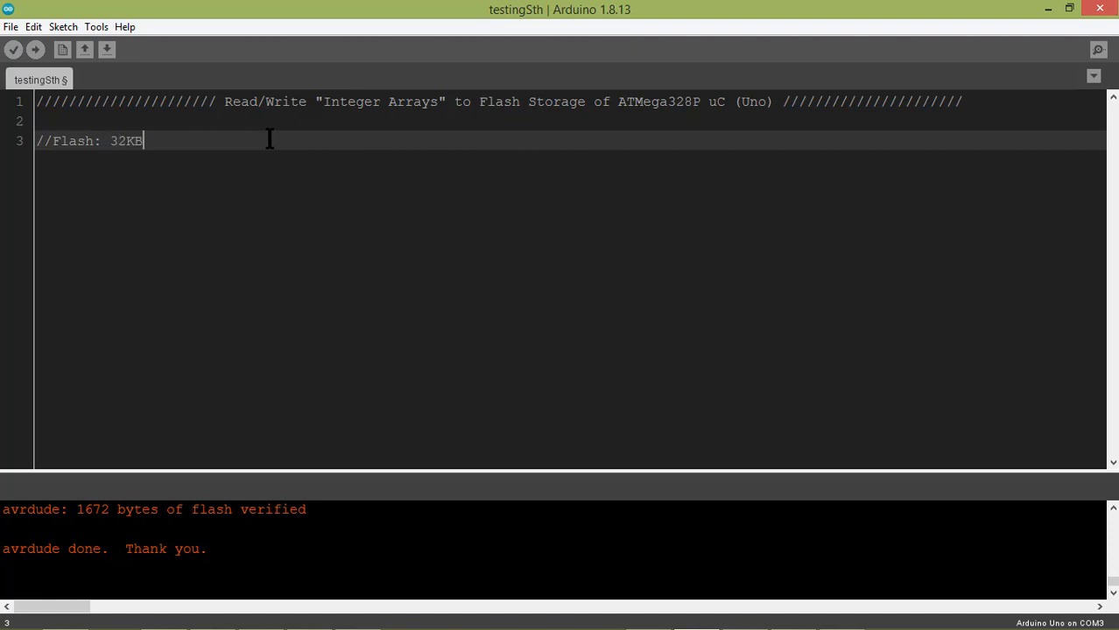
text(//SRA)
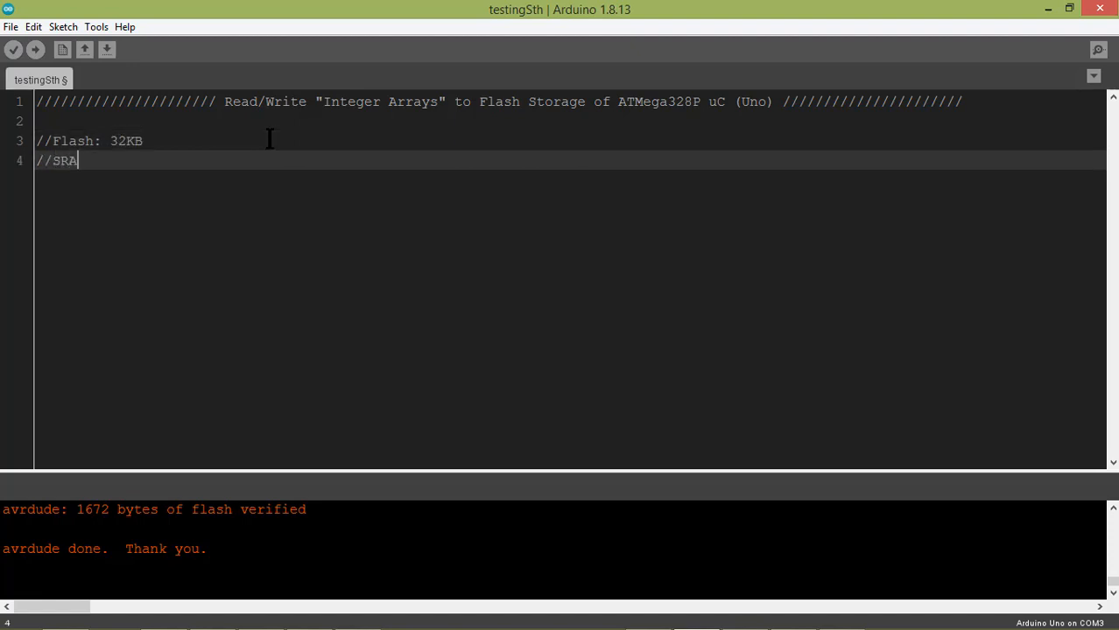
text(M: 2)
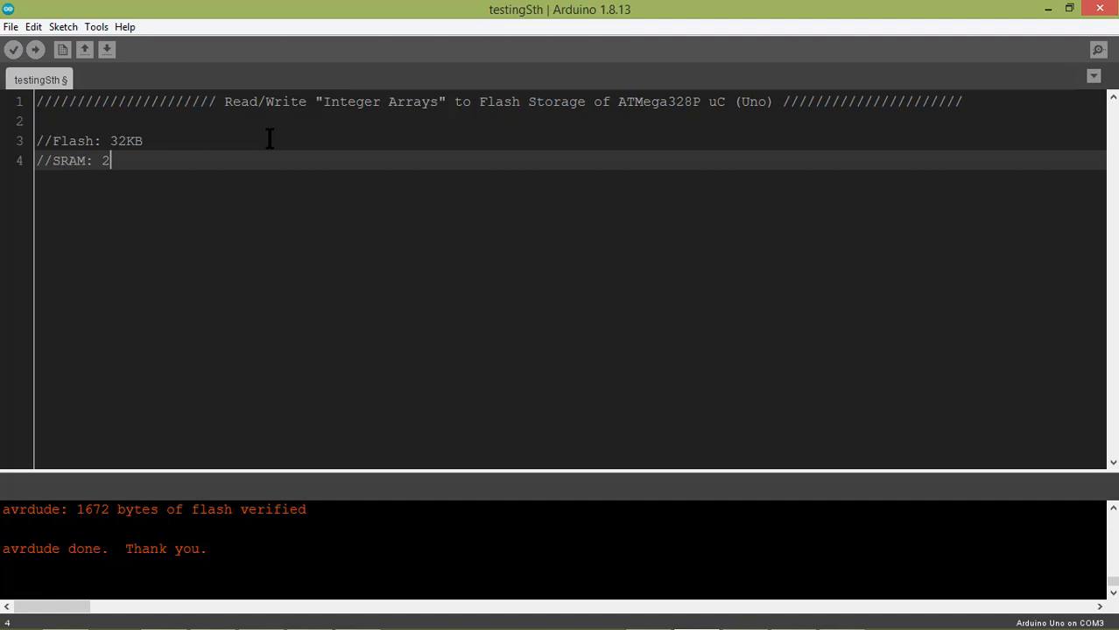
text(KB)
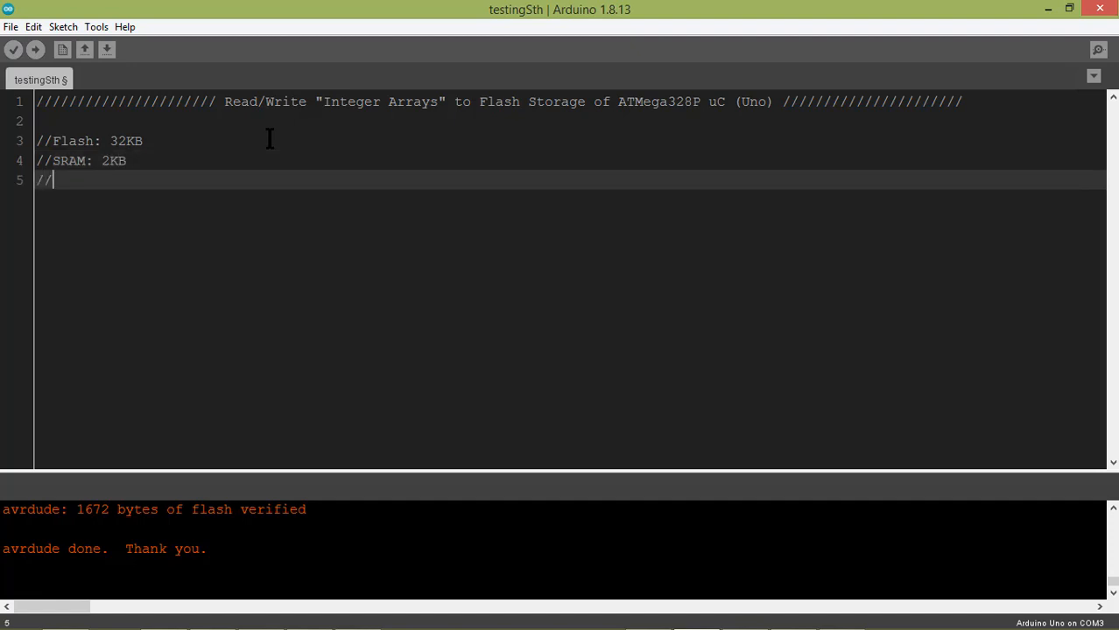
text(EEPROM:)
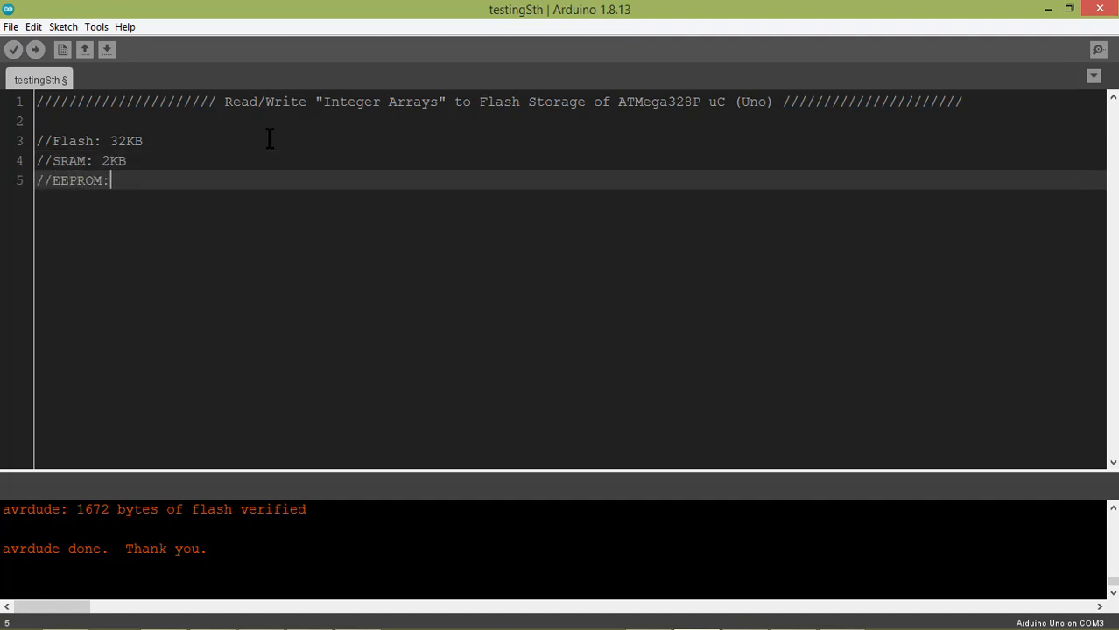
text(1KB)
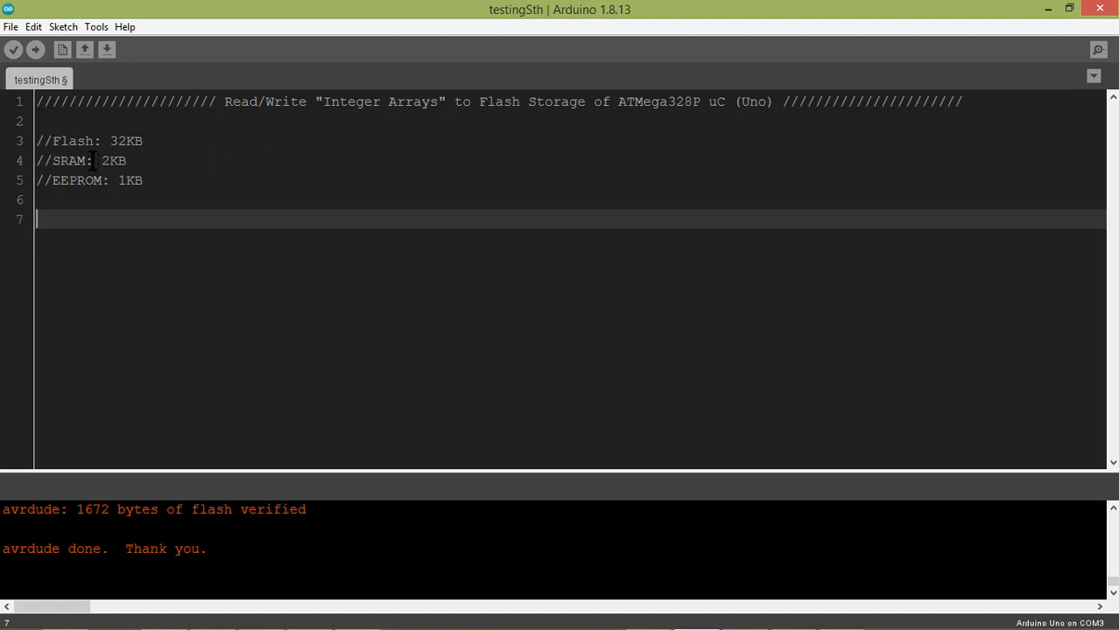
double_click(68, 160)
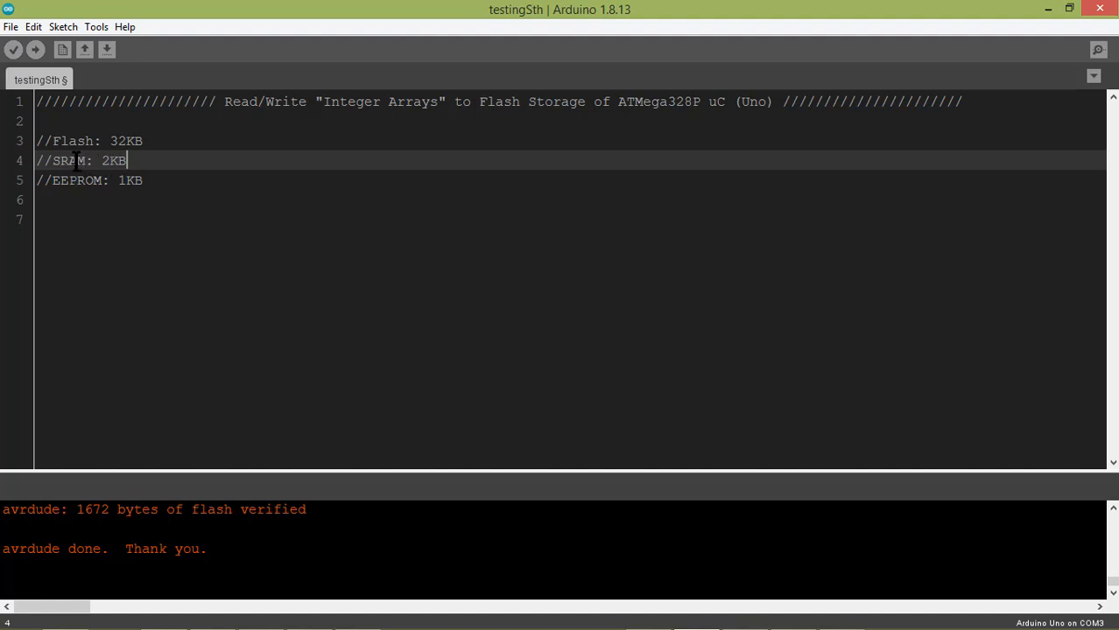
click(125, 218)
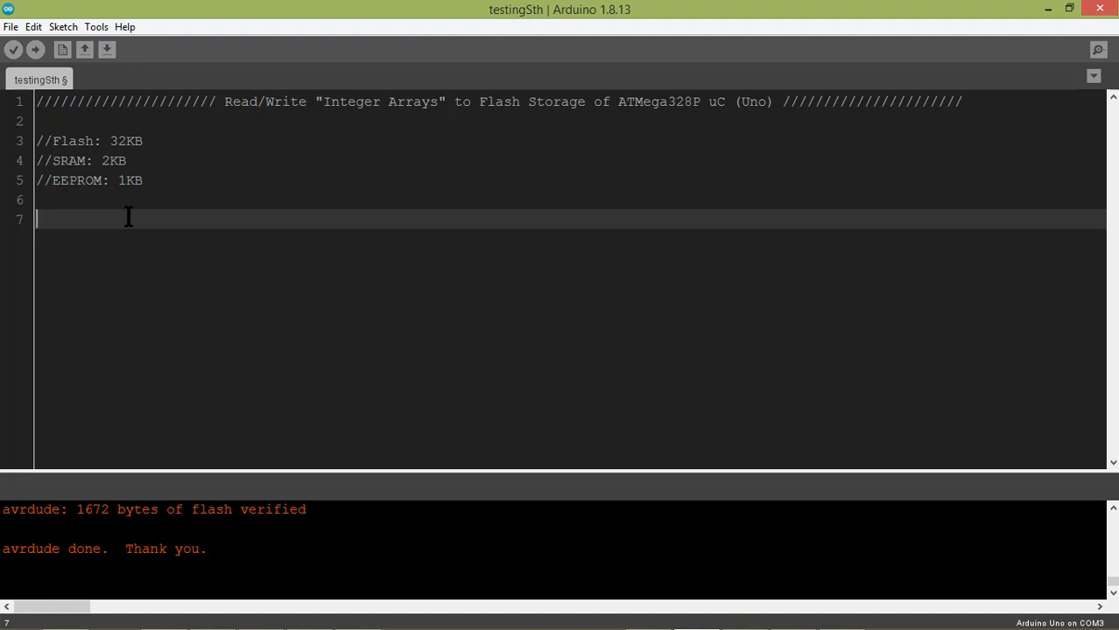
Add the comment line //Array: 1, 2, 3, 4, 5
text(//)
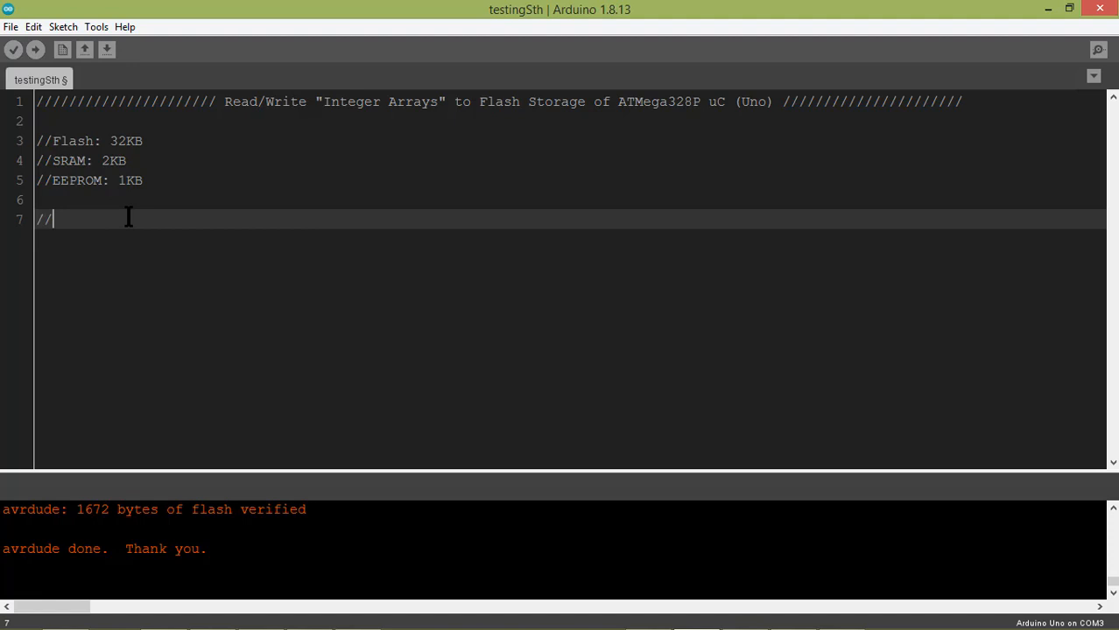
text(Array)
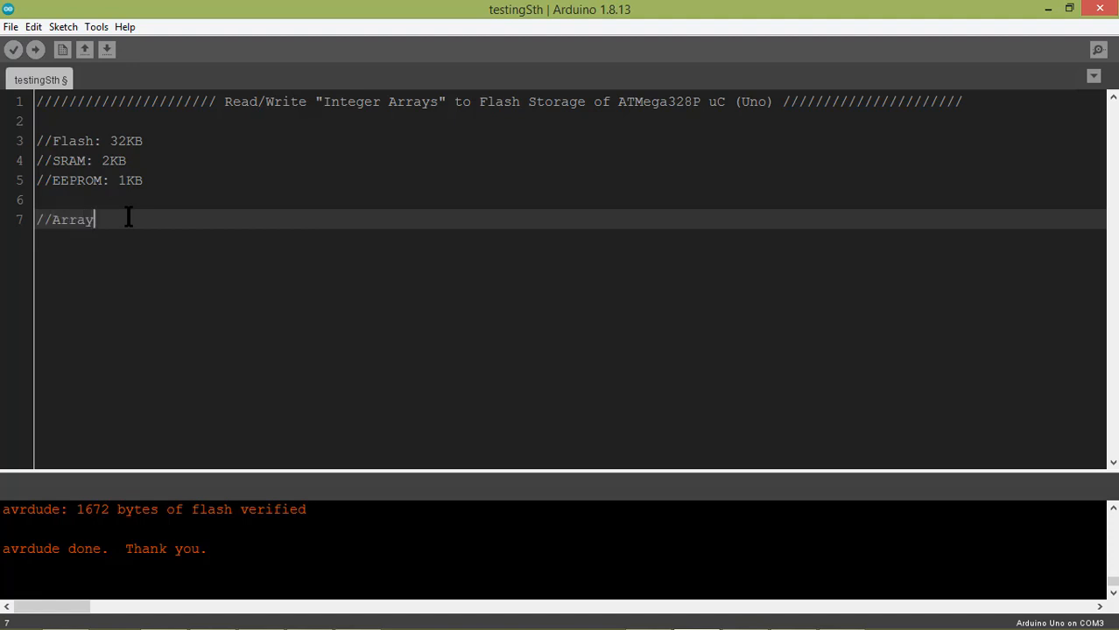
text(:)
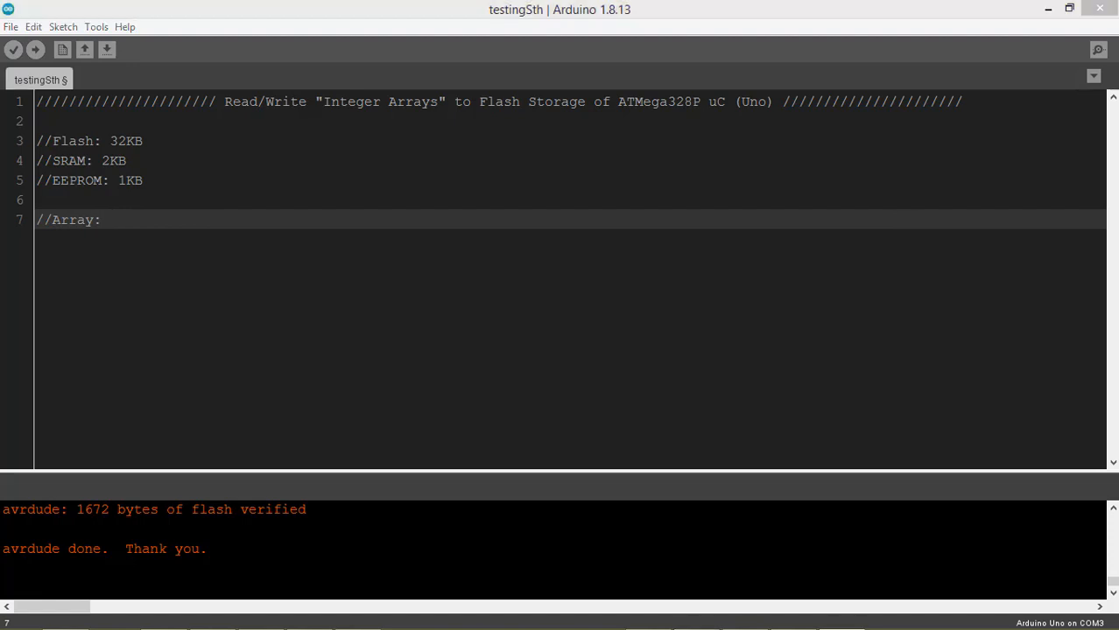
mouse_move(921, 219)
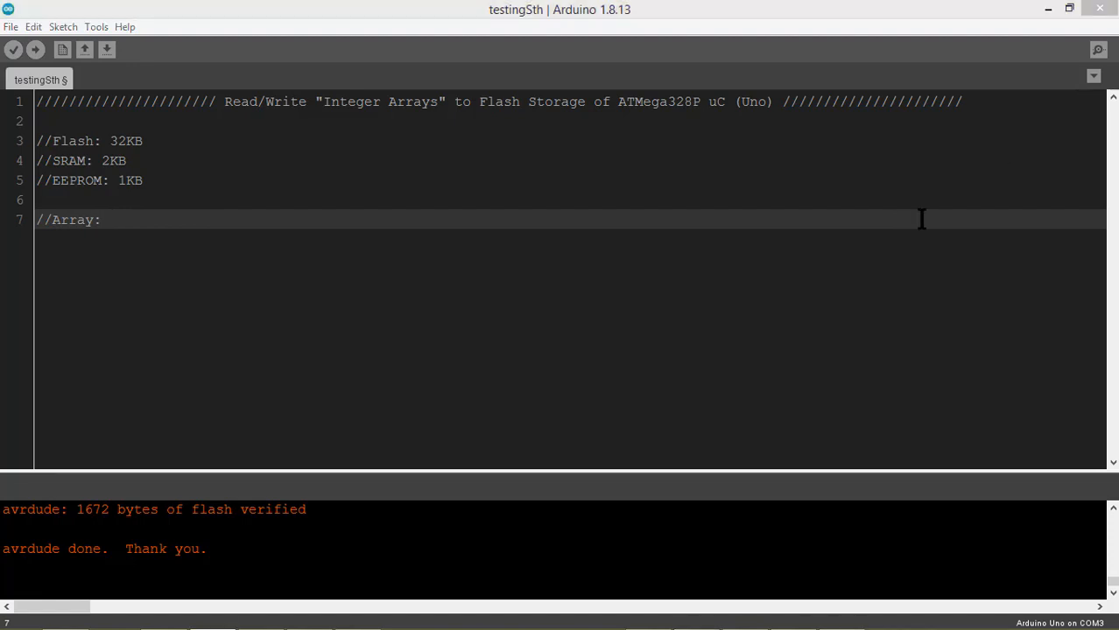
text(1, 2, 3, 4, 5)
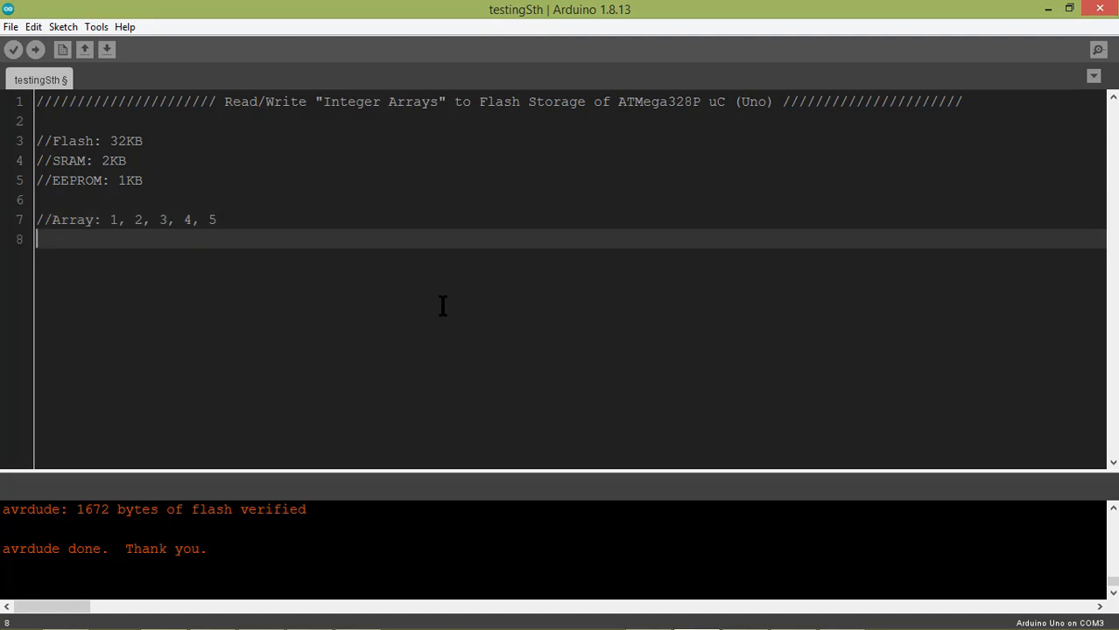
Add the comment line //Hex: 0x01, 0x02, 0x03, 0x04, 0x05 below it
text(//)
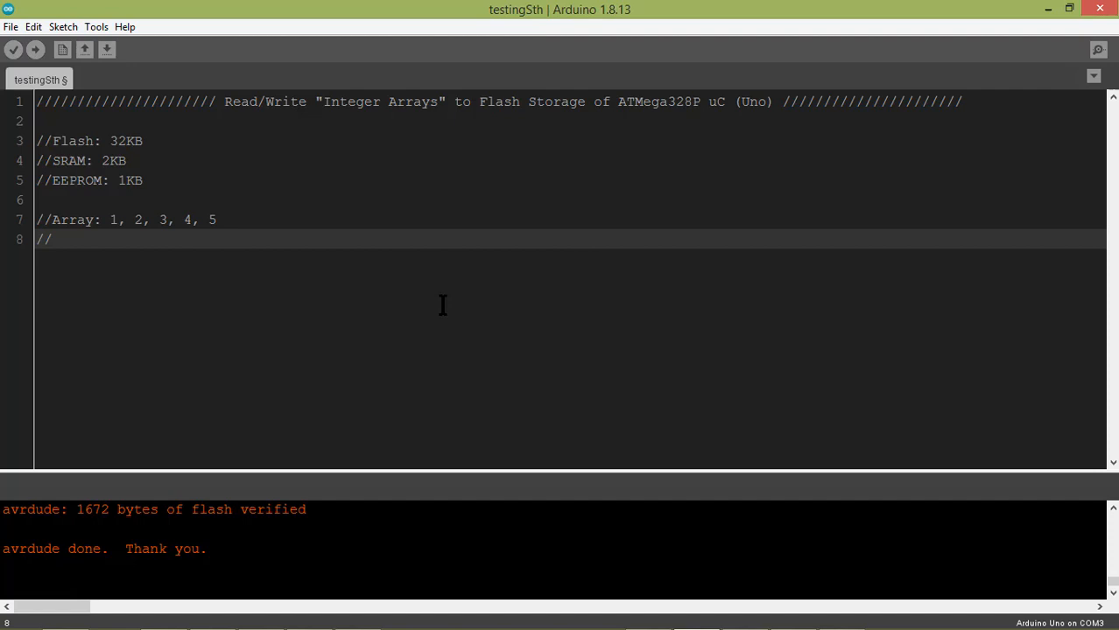
drag(110, 219, 217, 220)
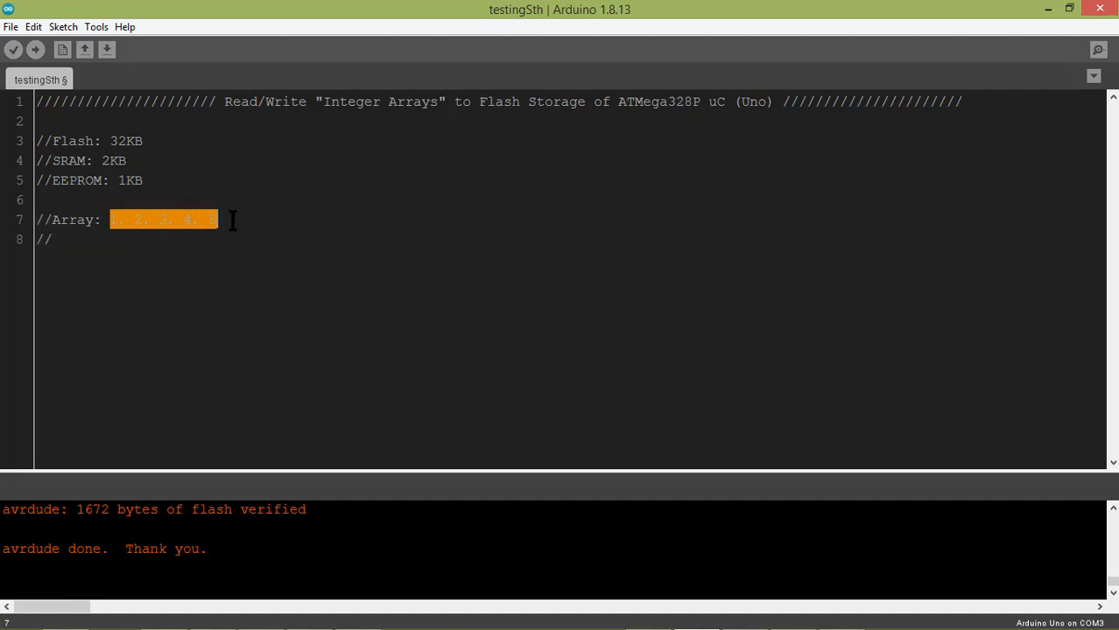
click(160, 239)
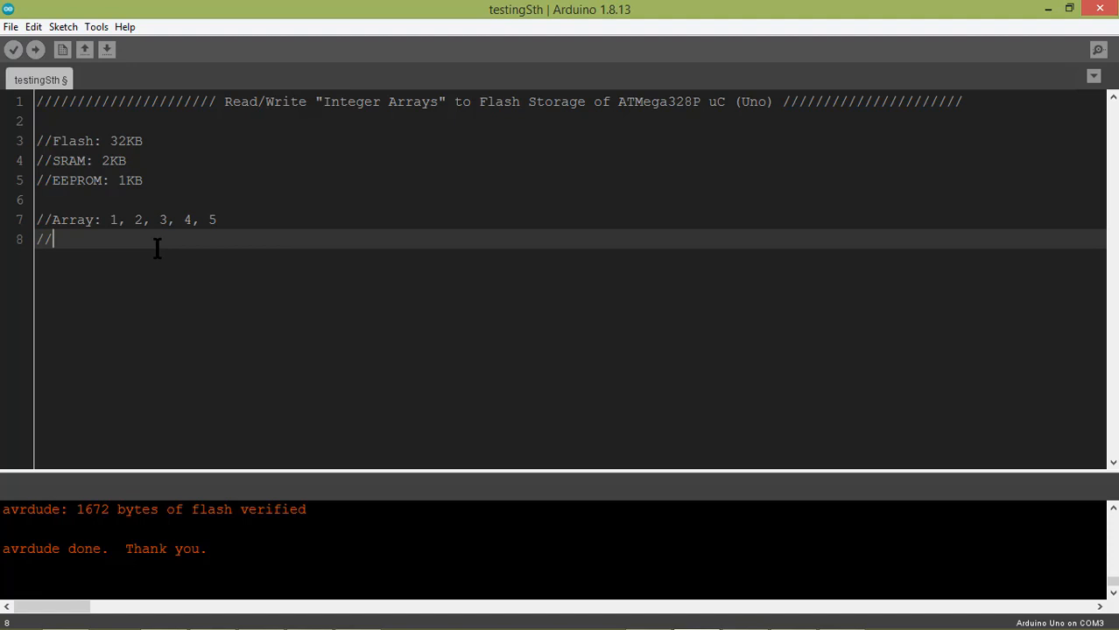
text(Hex)
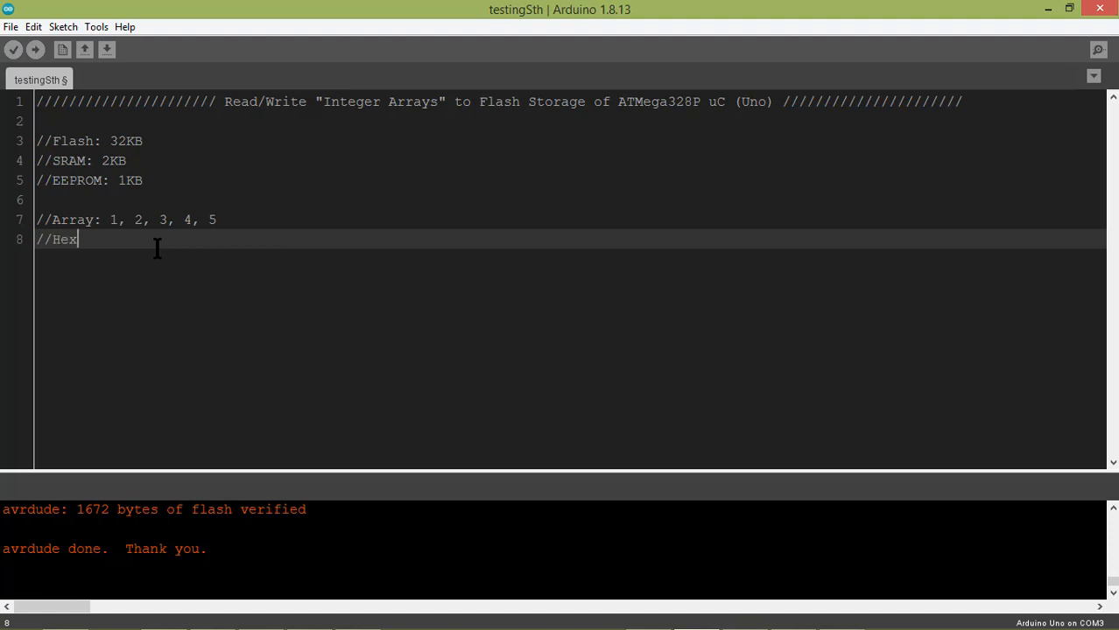
text(:)
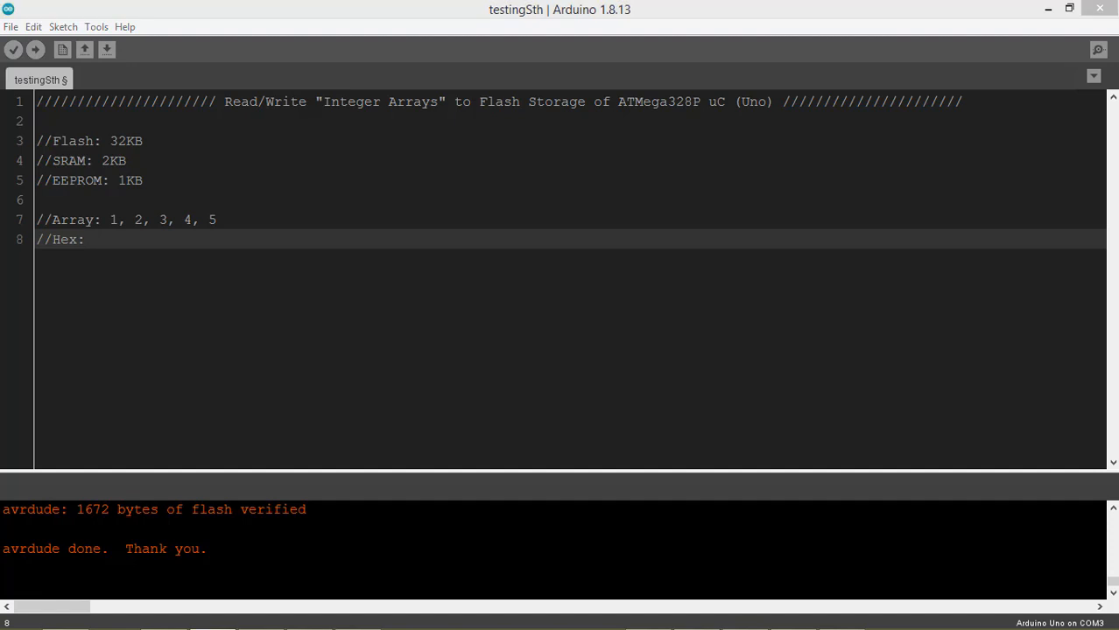
text(0x01, 0x02, 0x03, 0x04, 0x05)
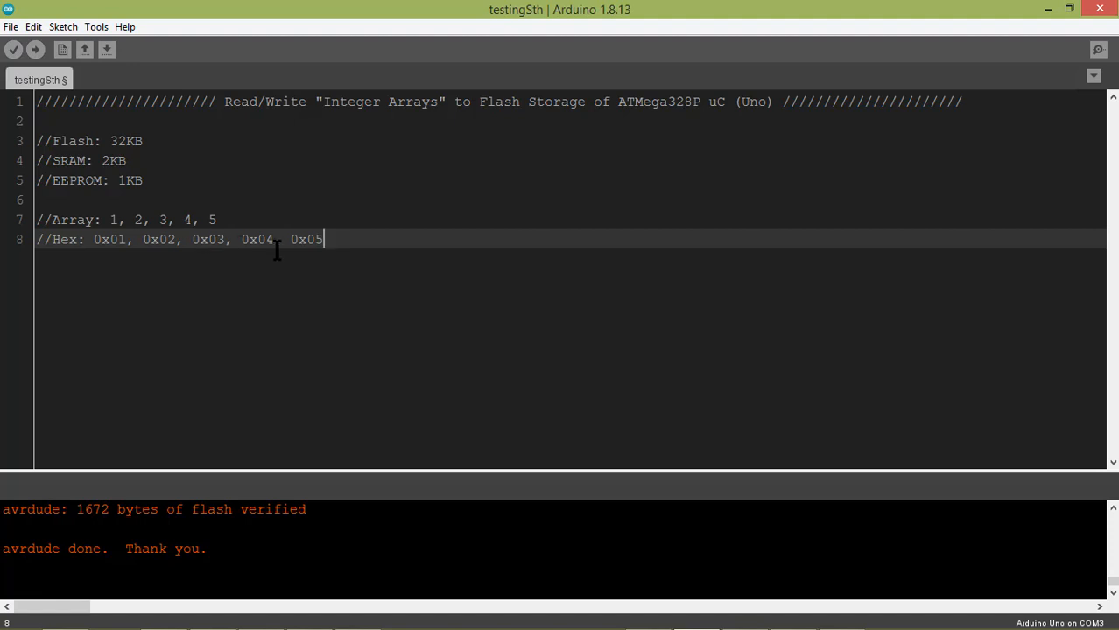
key(Enter)
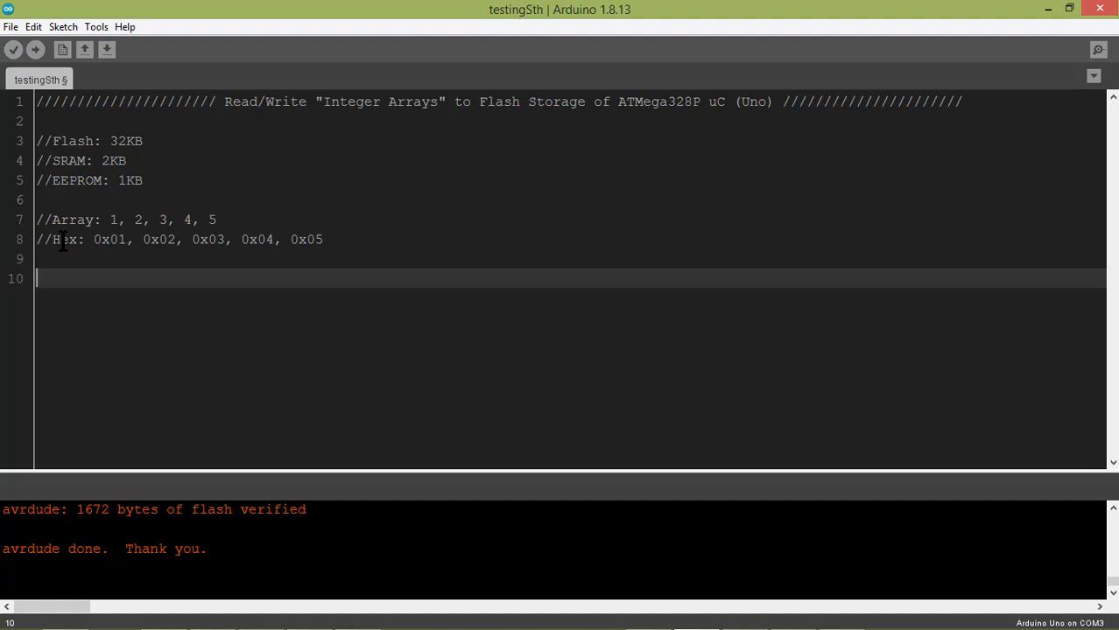
mouse_move(61, 243)
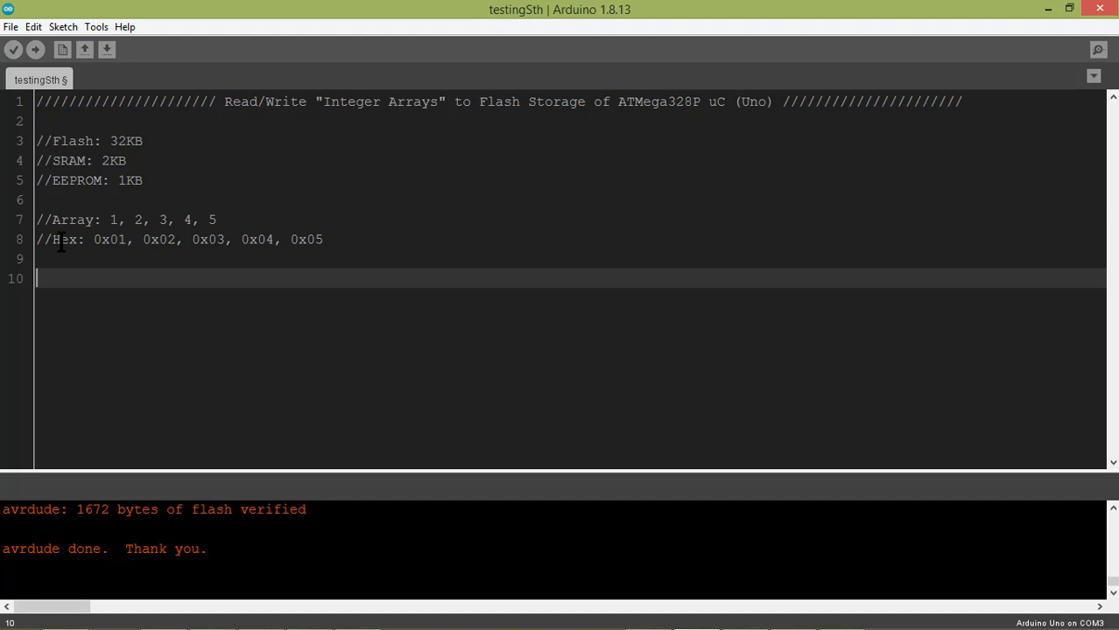
double_click(112, 239)
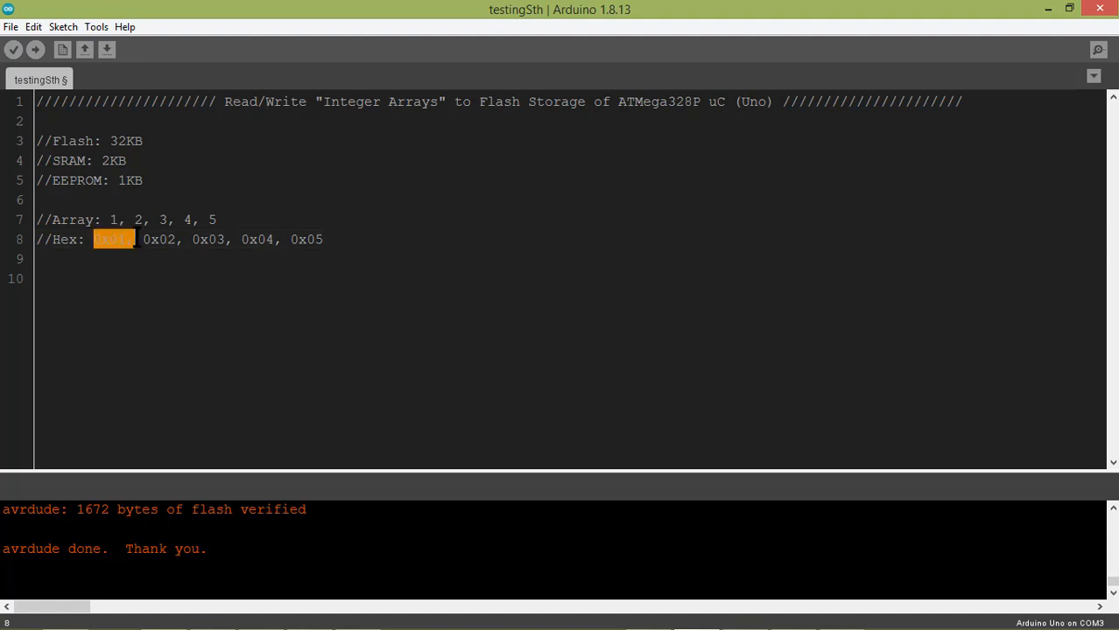
Declare const static int myArray[] PROGMEM = {0x01, 0x02, 0x03, 0x04, 0x05}; on line 10
click(114, 279)
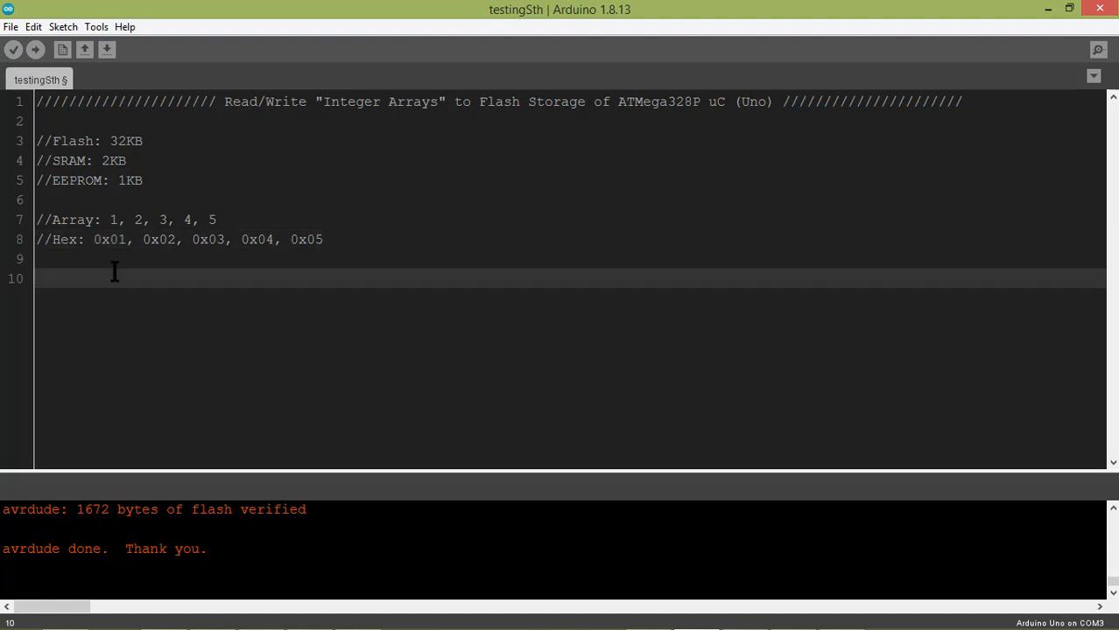
text(c)
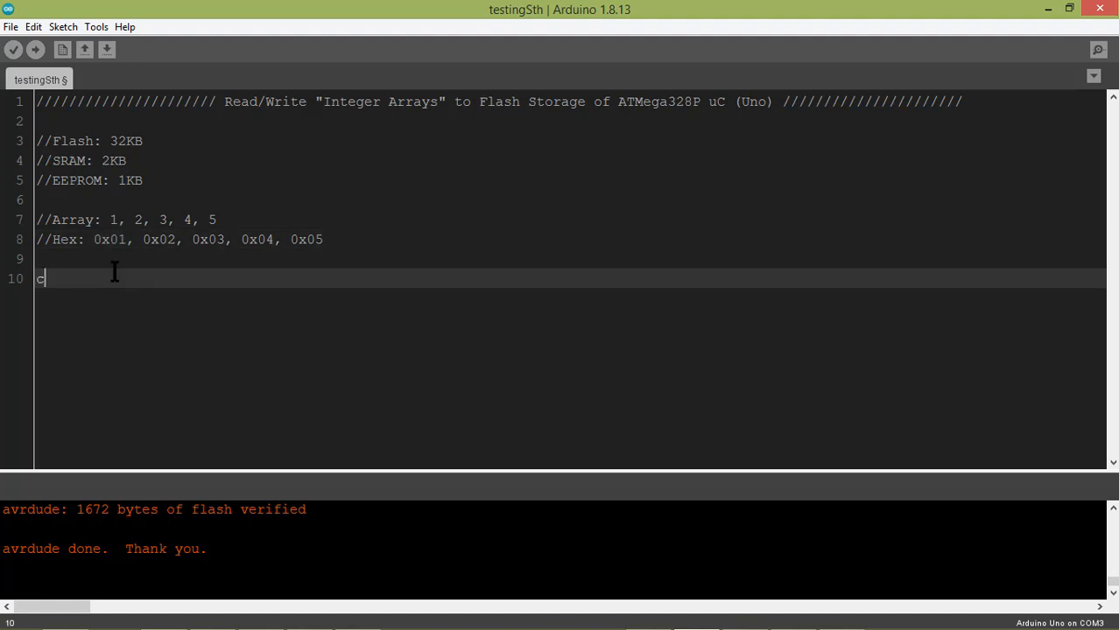
text(onst)
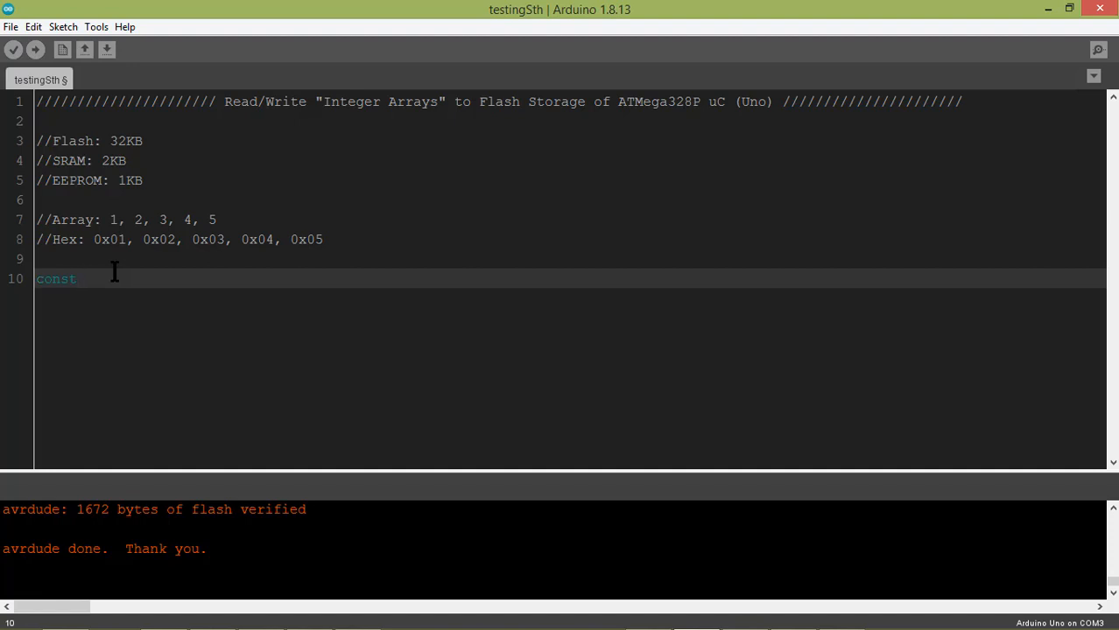
text(static)
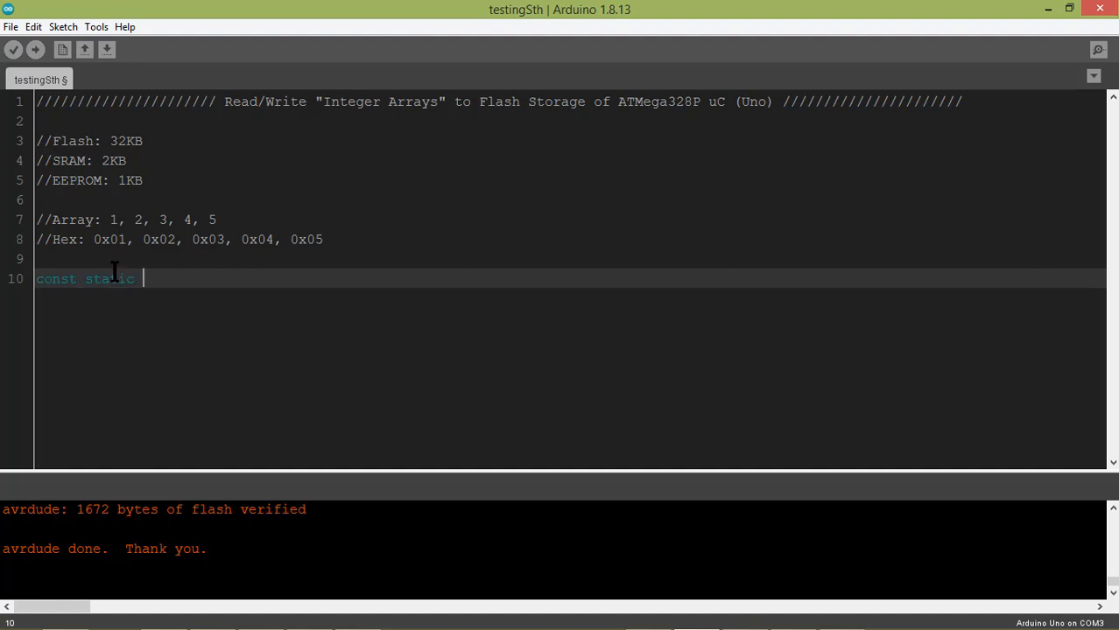
text(int)
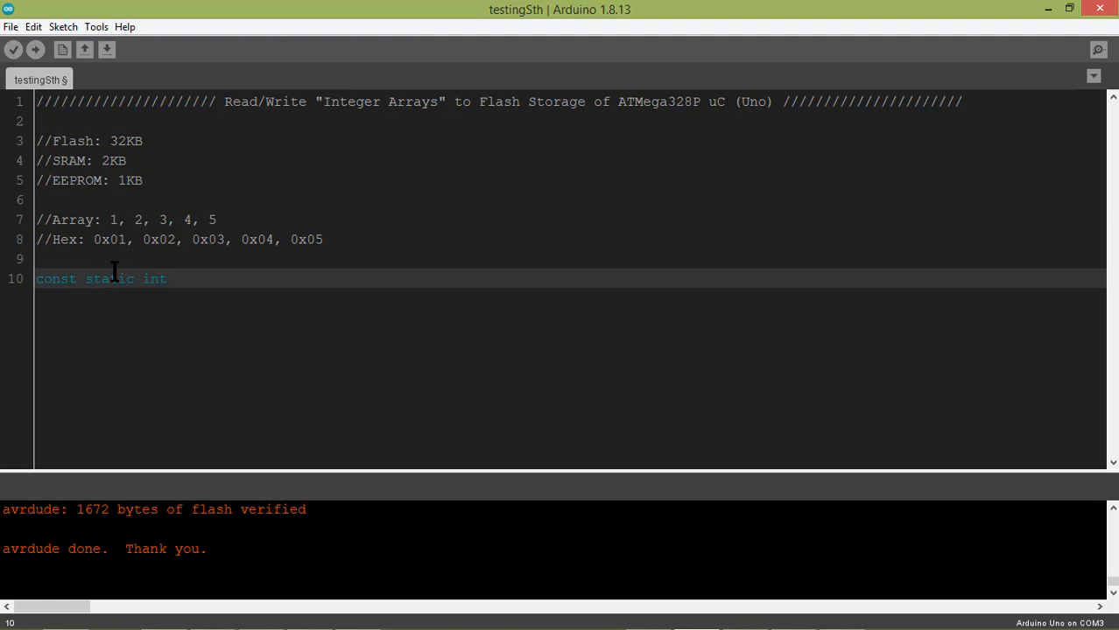
text(myArray)
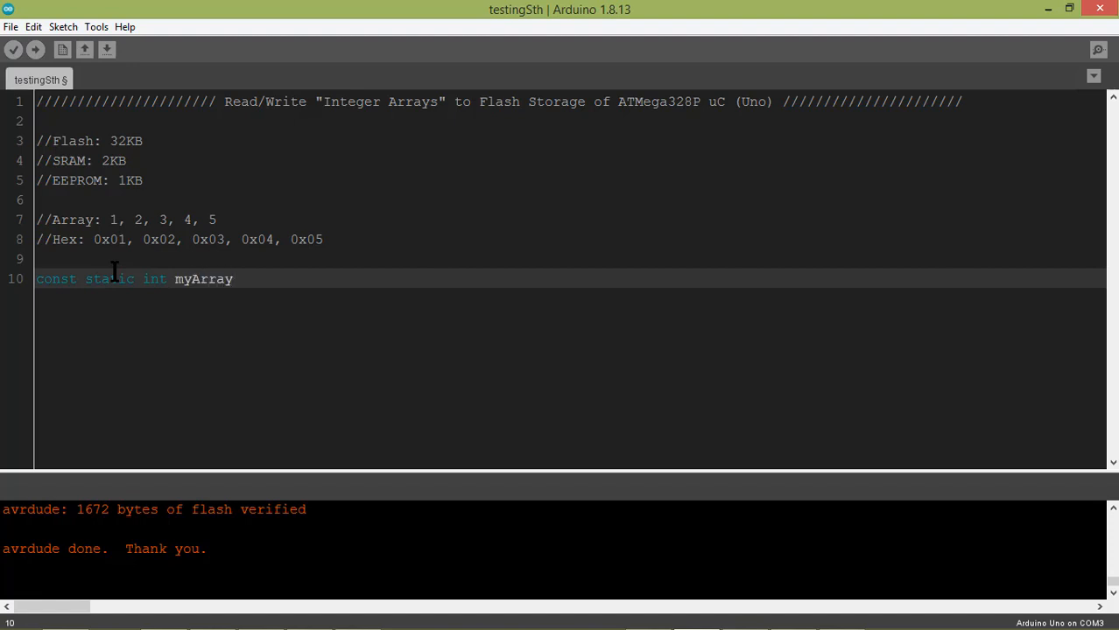
text([])
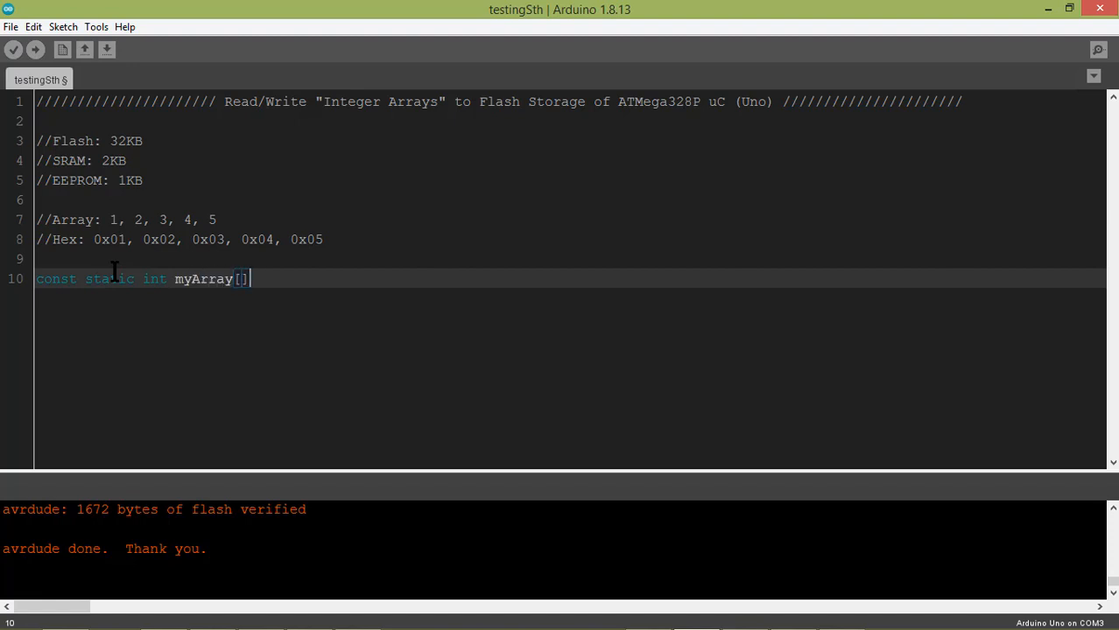
text(PR)
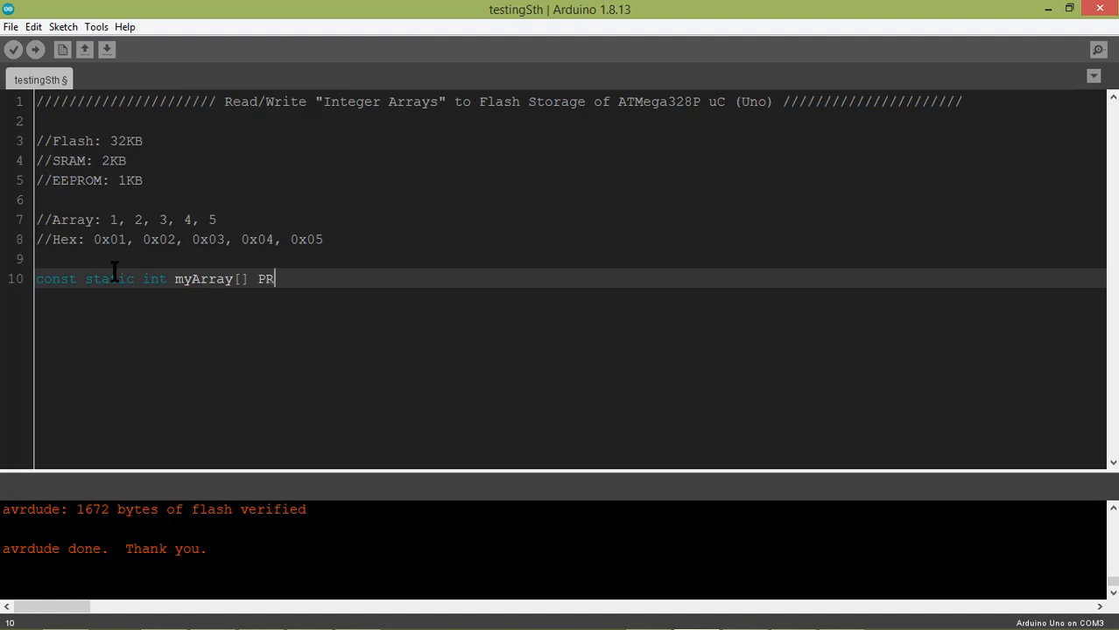
text(OGMEM =)
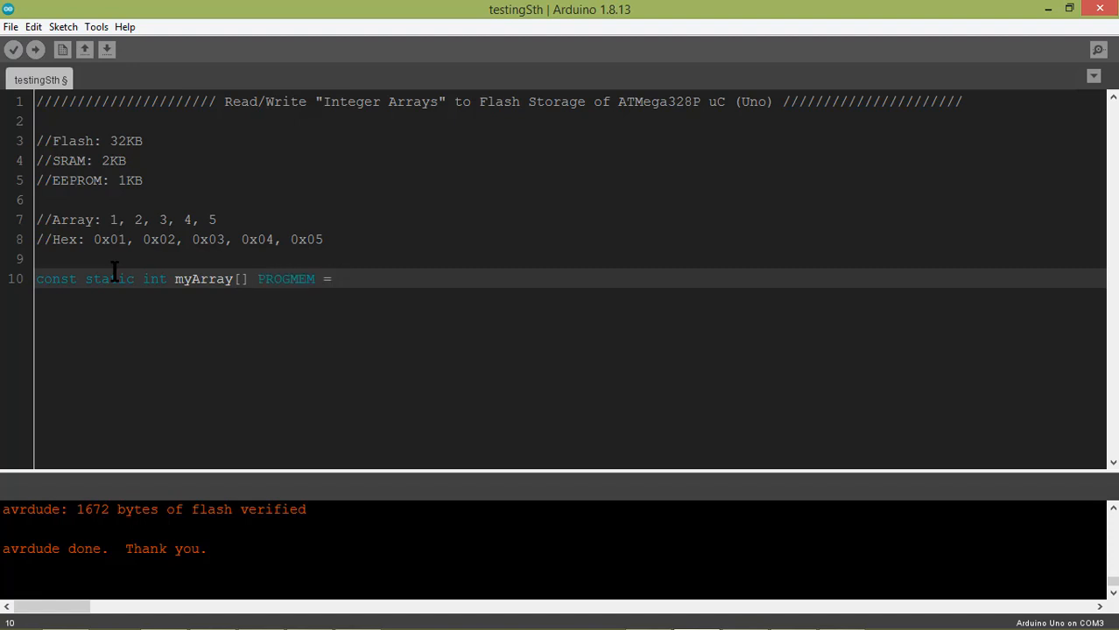
text({};)
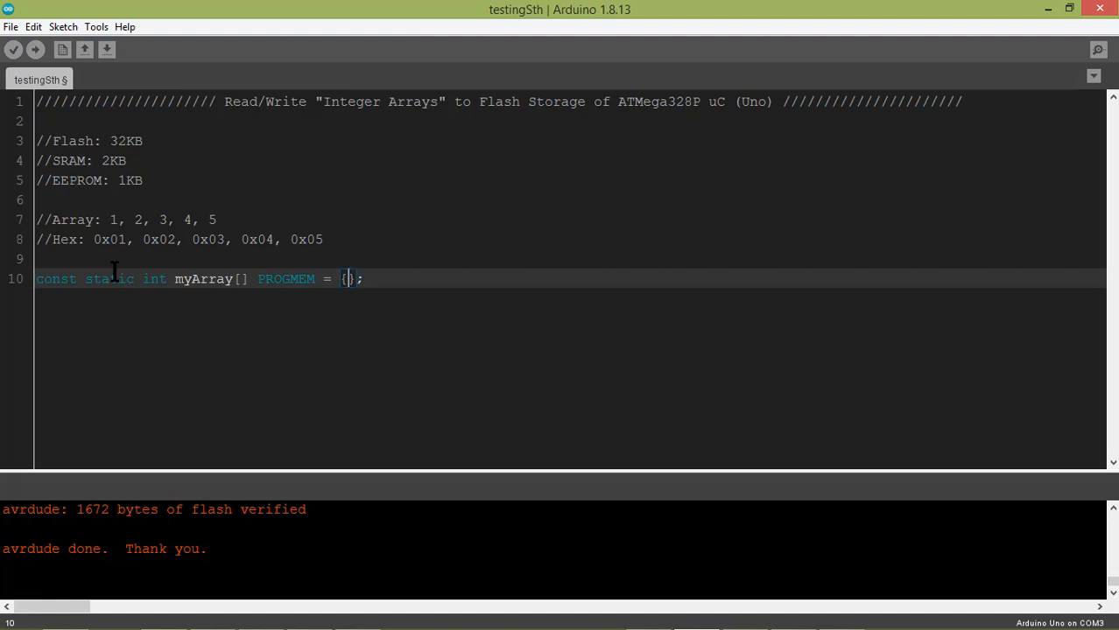
double_click(110, 239)
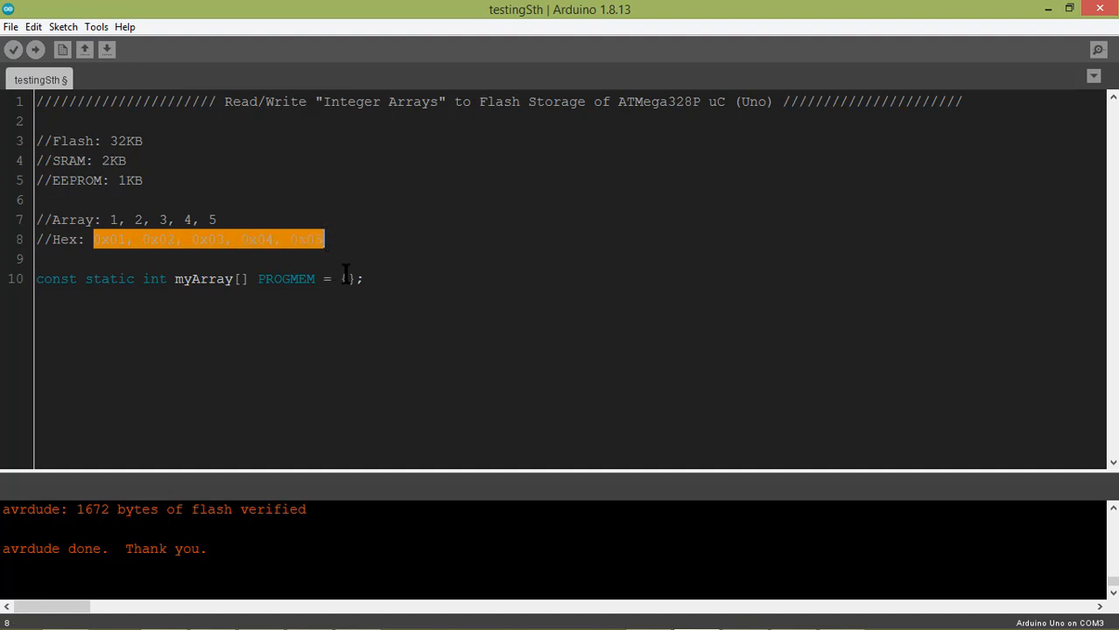
text(0x01, 0x02, 0x03, 0x04, 0x05)
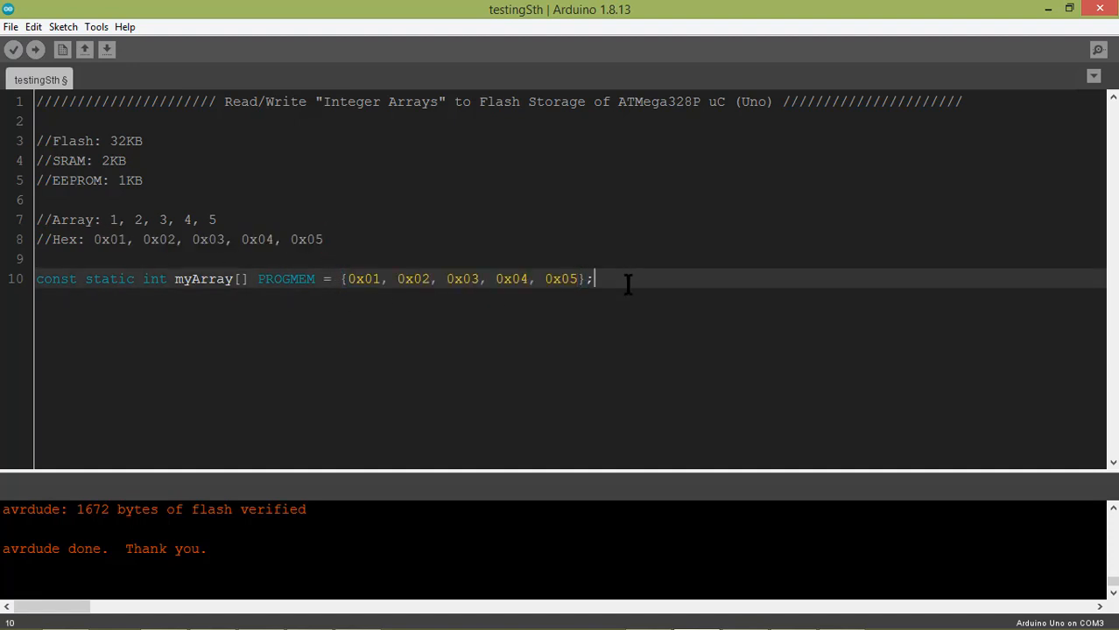
key(Enter)
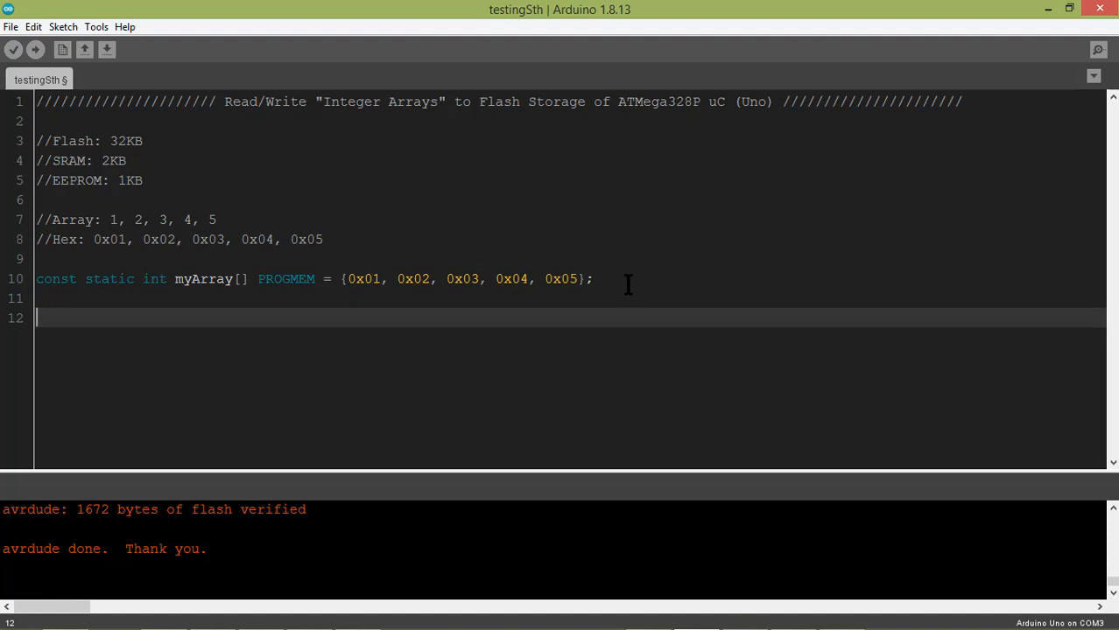
Write empty void setup() {} and void loop() {} functions below the array declaration
text(void se)
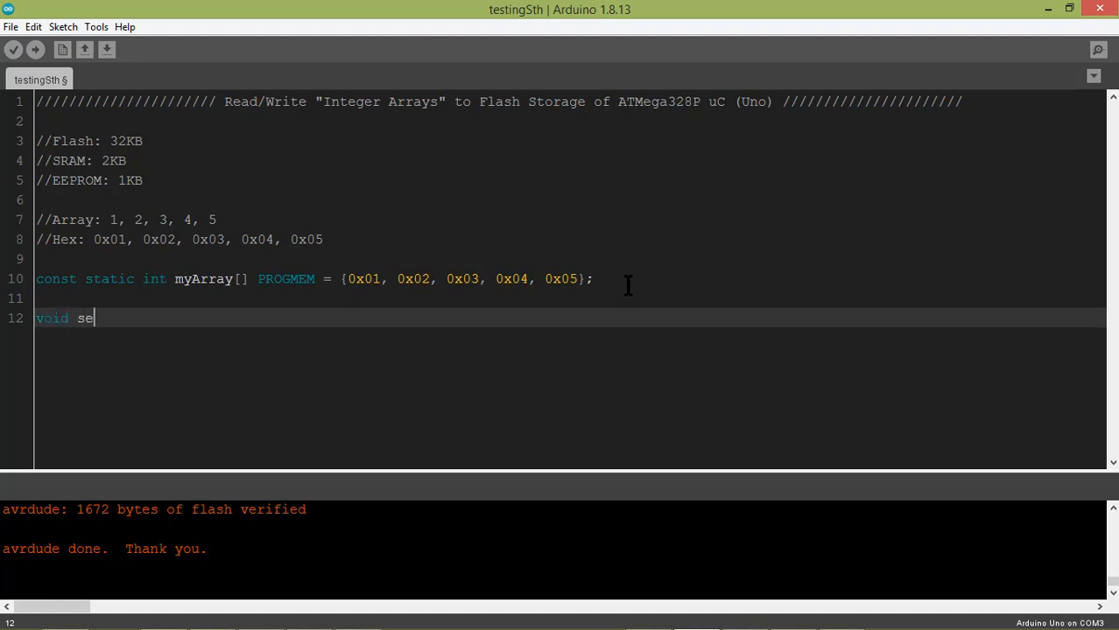
text(tup() {)
text(v)
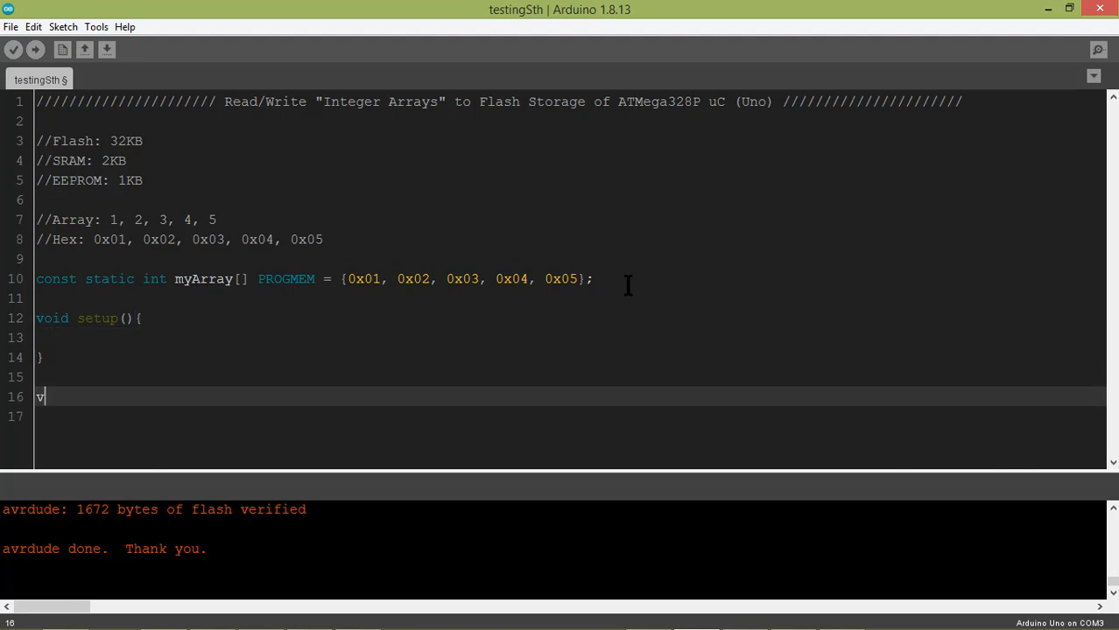
text(oid l)
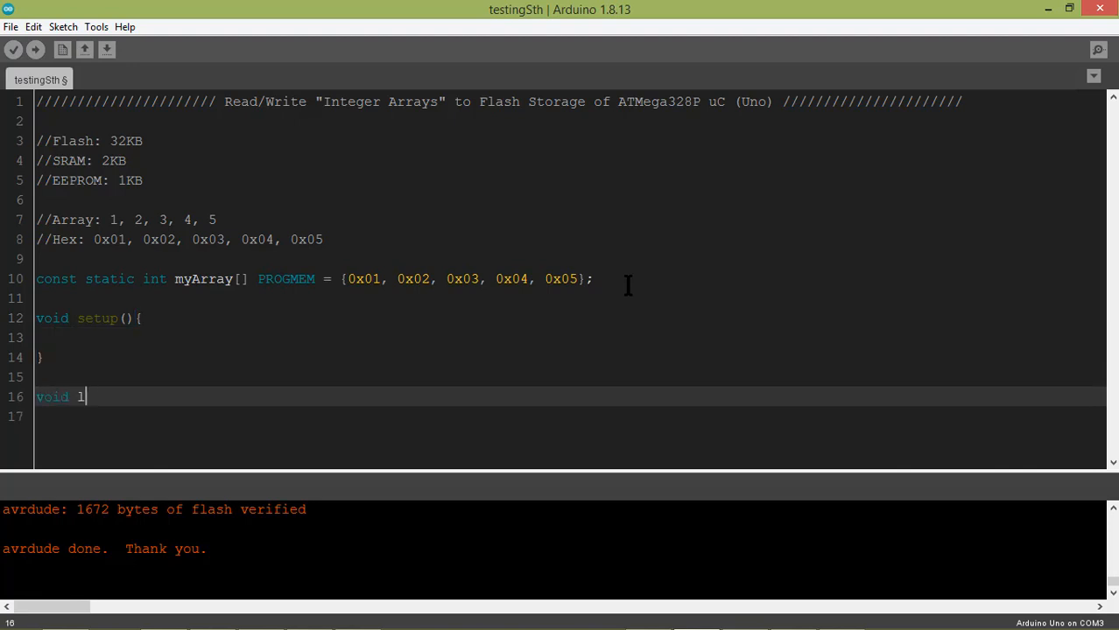
text(oop() {)
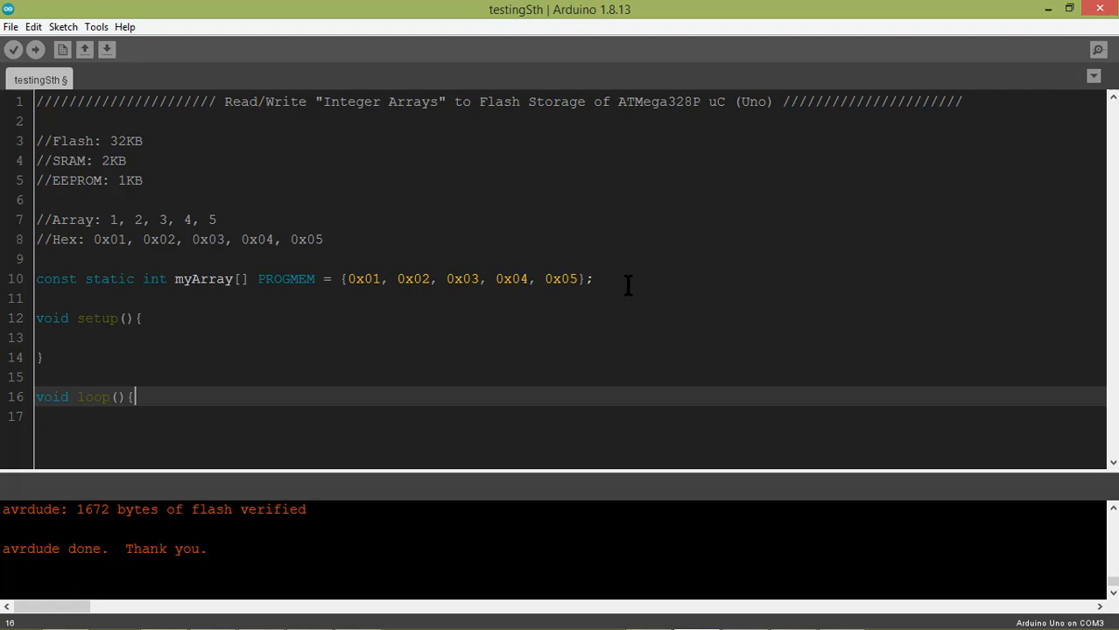
key(enter)
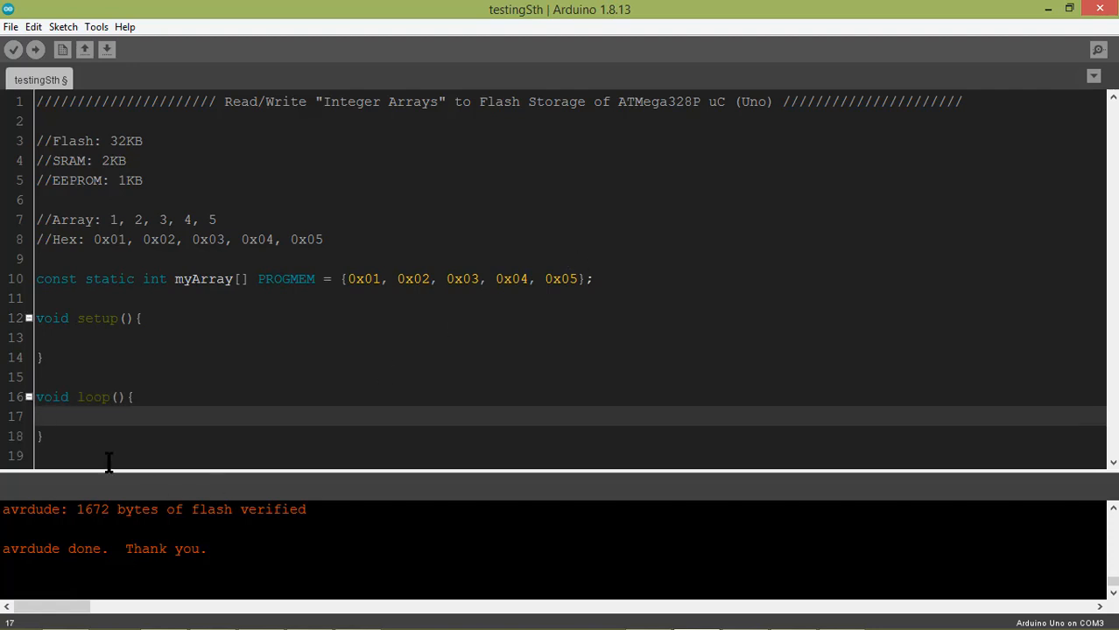
click(139, 318)
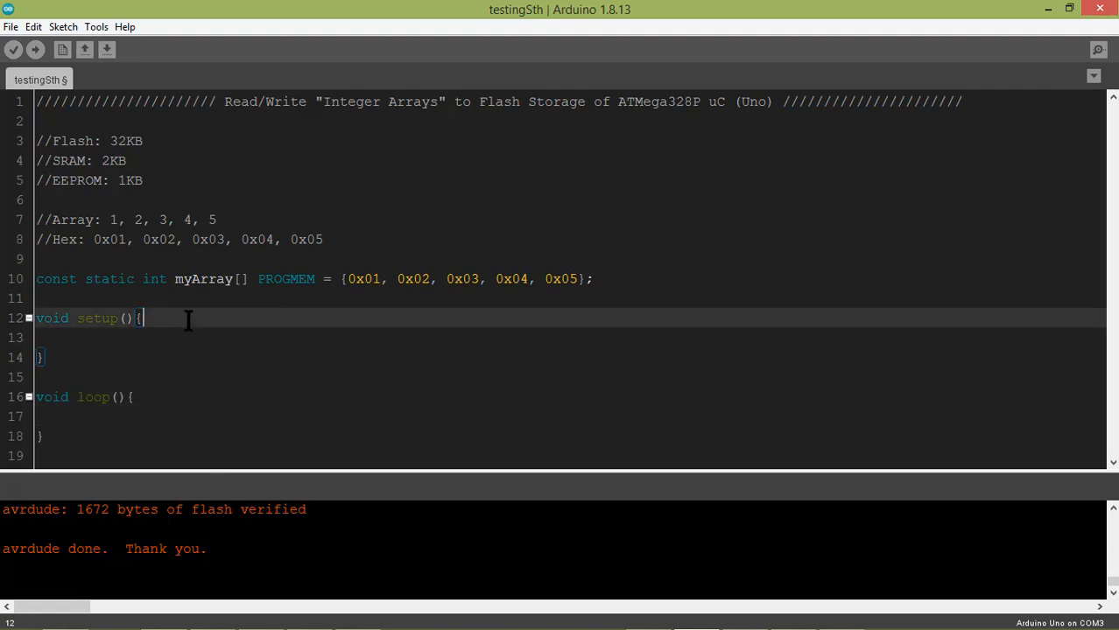
Start serial communication in setup with Serial.begin(9600);
text(Serial)
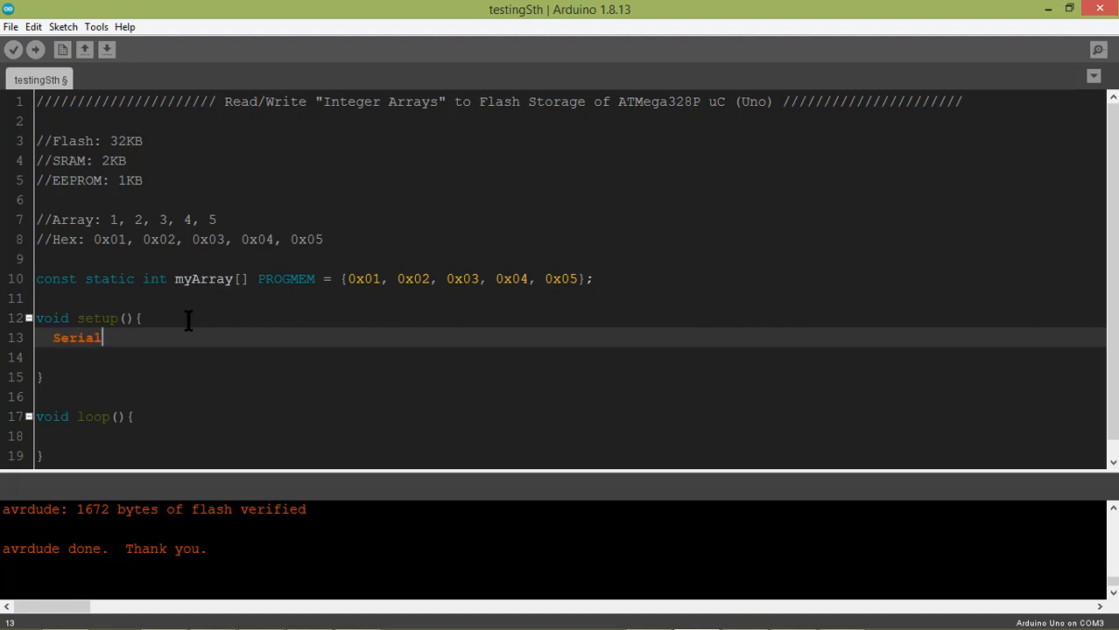
text(.begin)
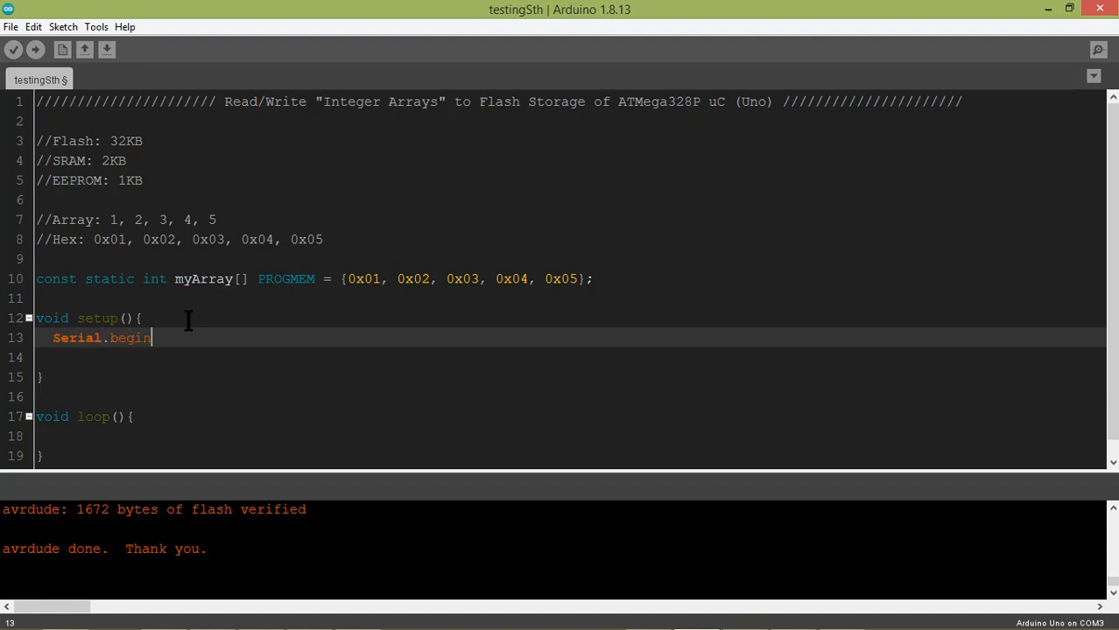
text(();)
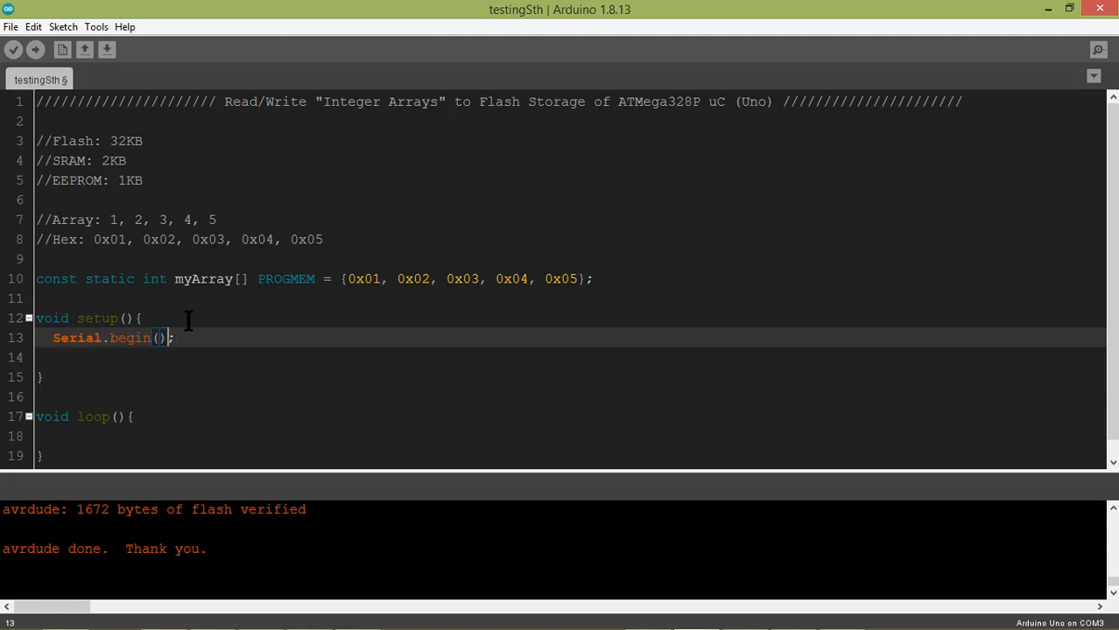
text(9600)
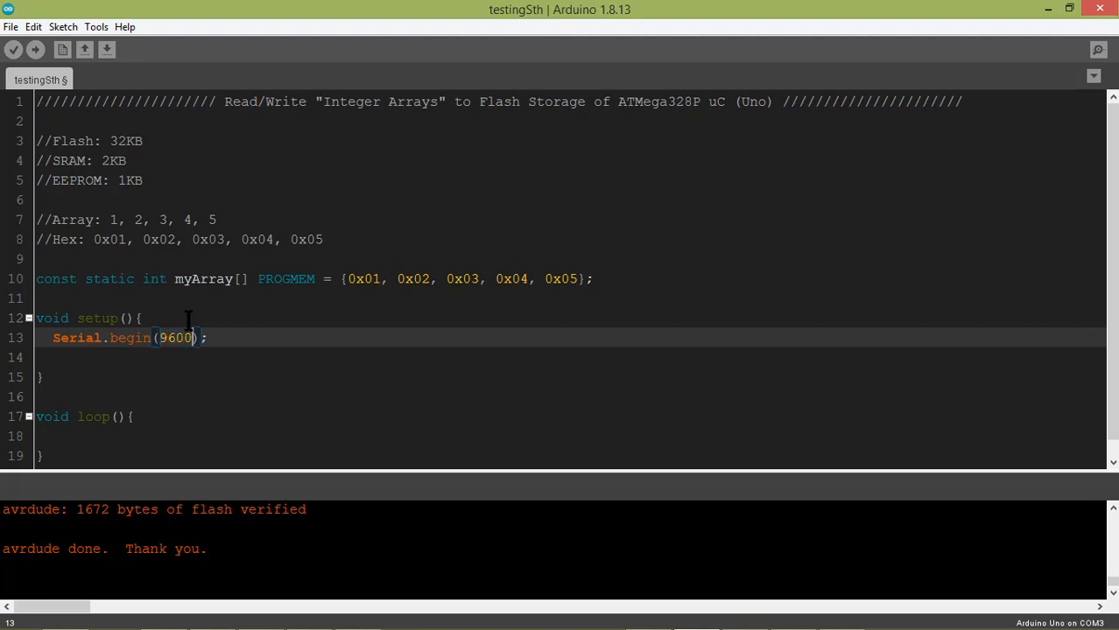
Add a for loop header for (int i=0; i<5; i++) in setup
text(for(){)
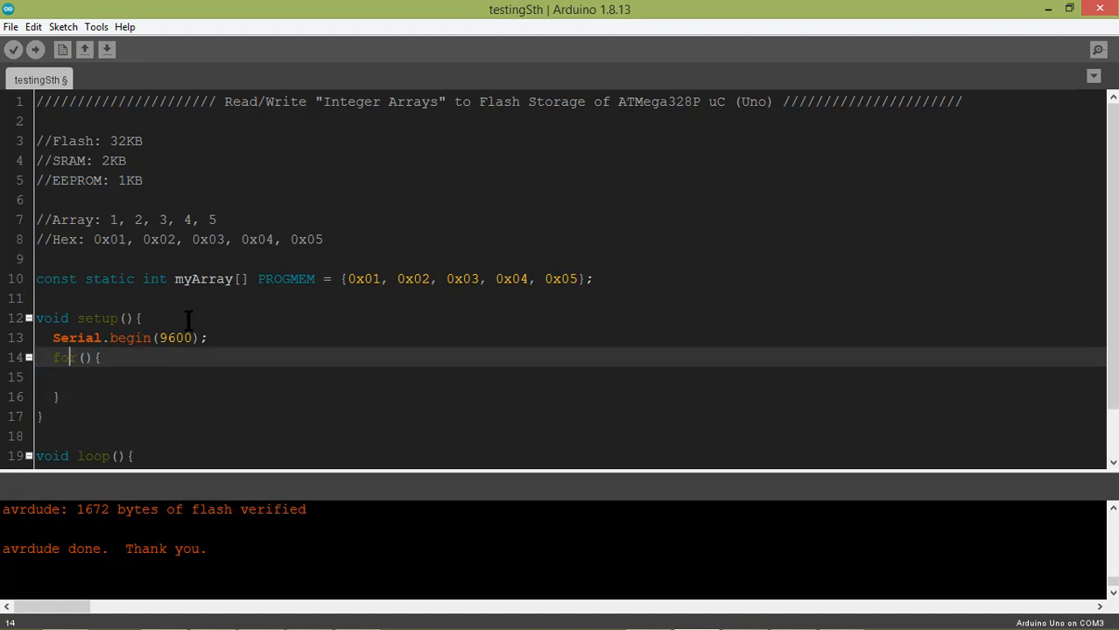
text(int)
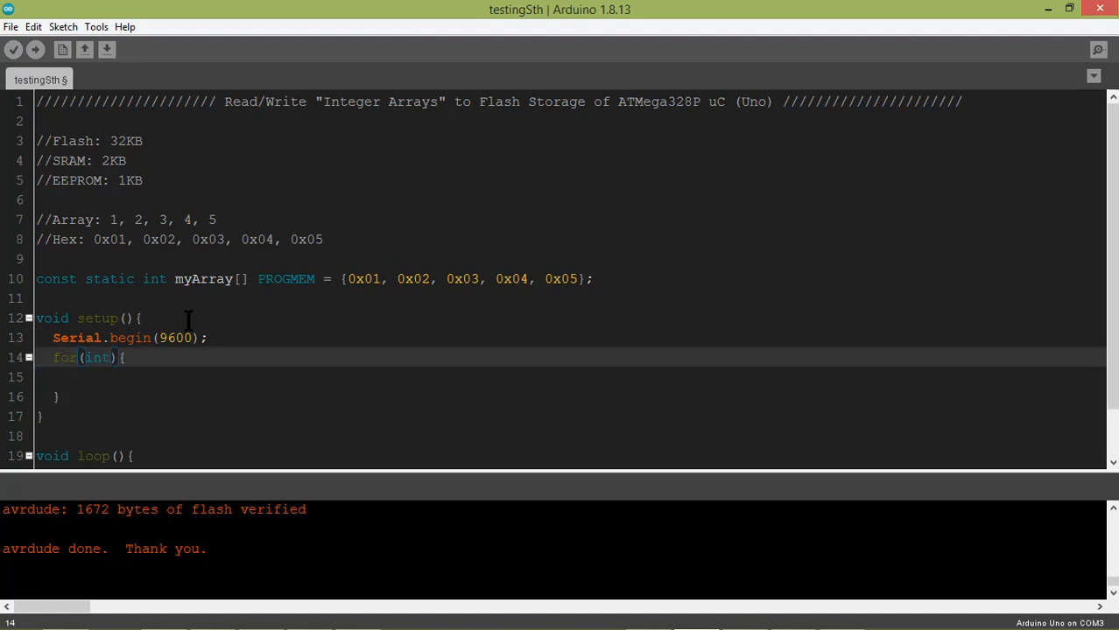
text(i=0;)
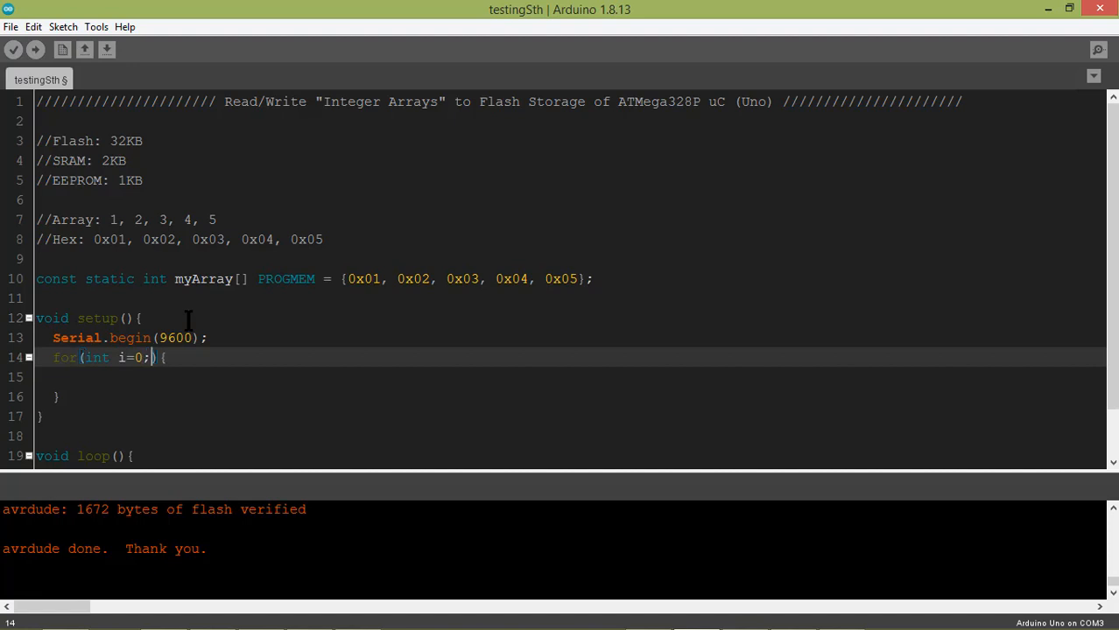
text(i<5)
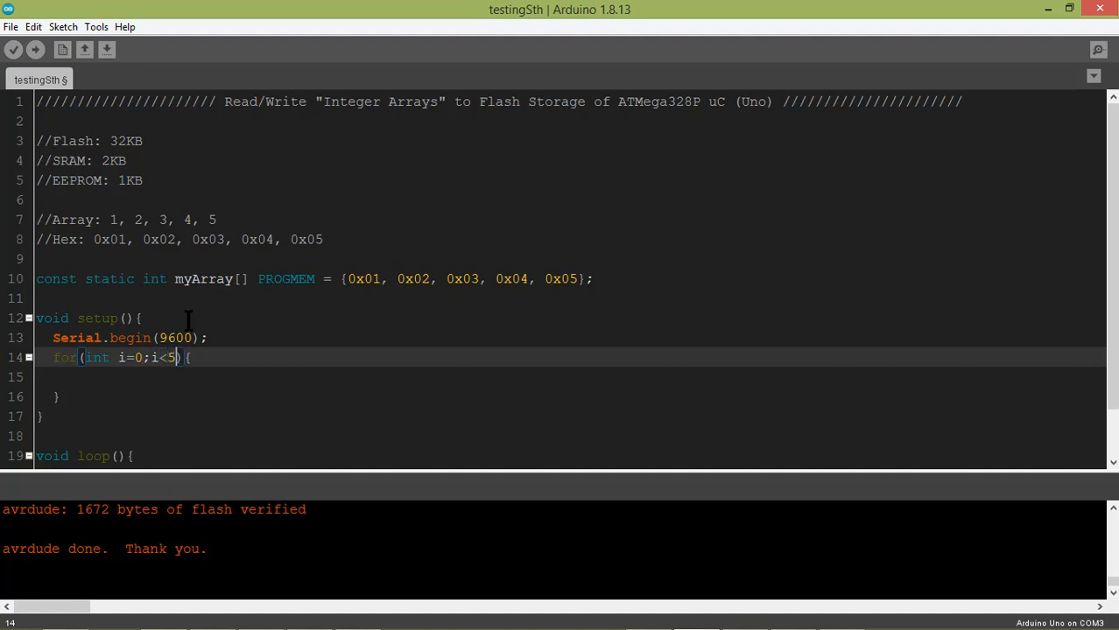
text(;)
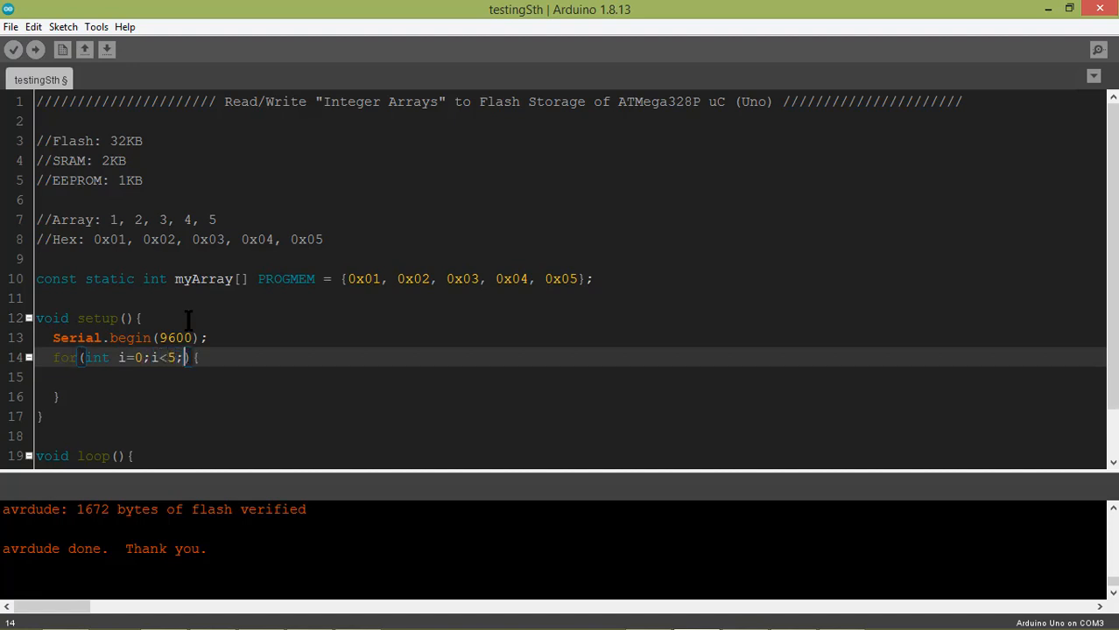
text(i++)
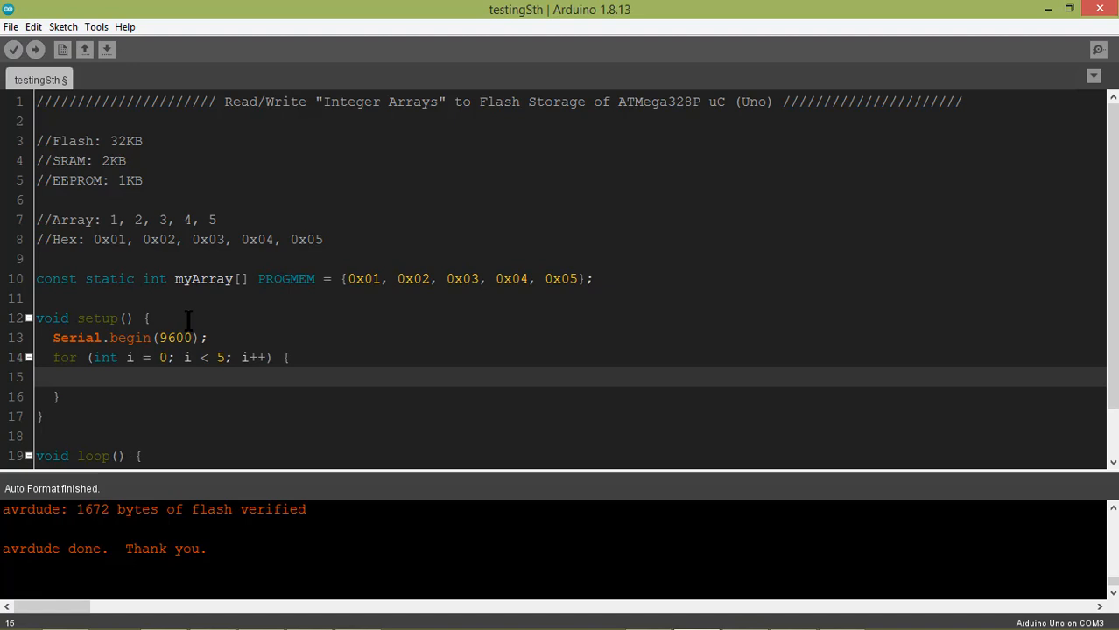
Put Serial.println(pgm_read_byte(&myArray[i])); inside the for loop body
text(Serial)
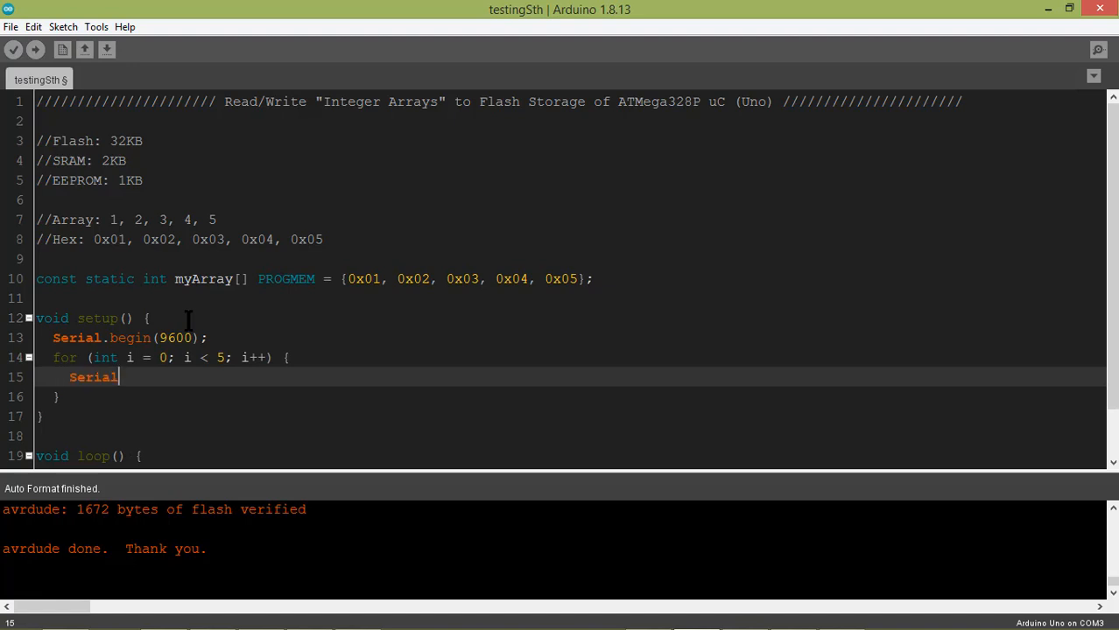
text(.println)
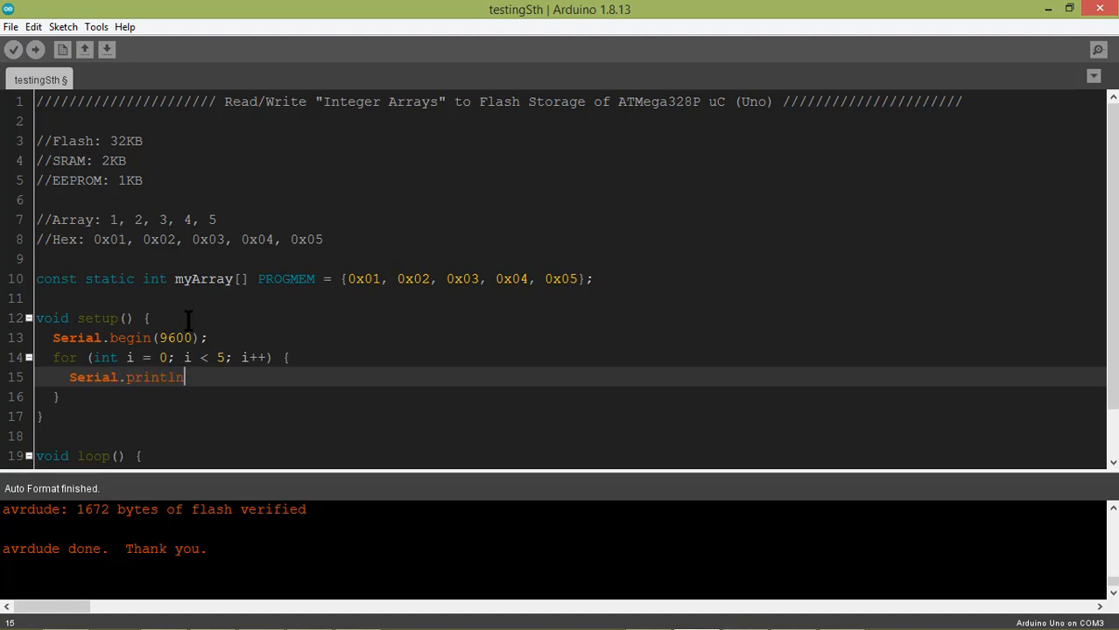
text(();)
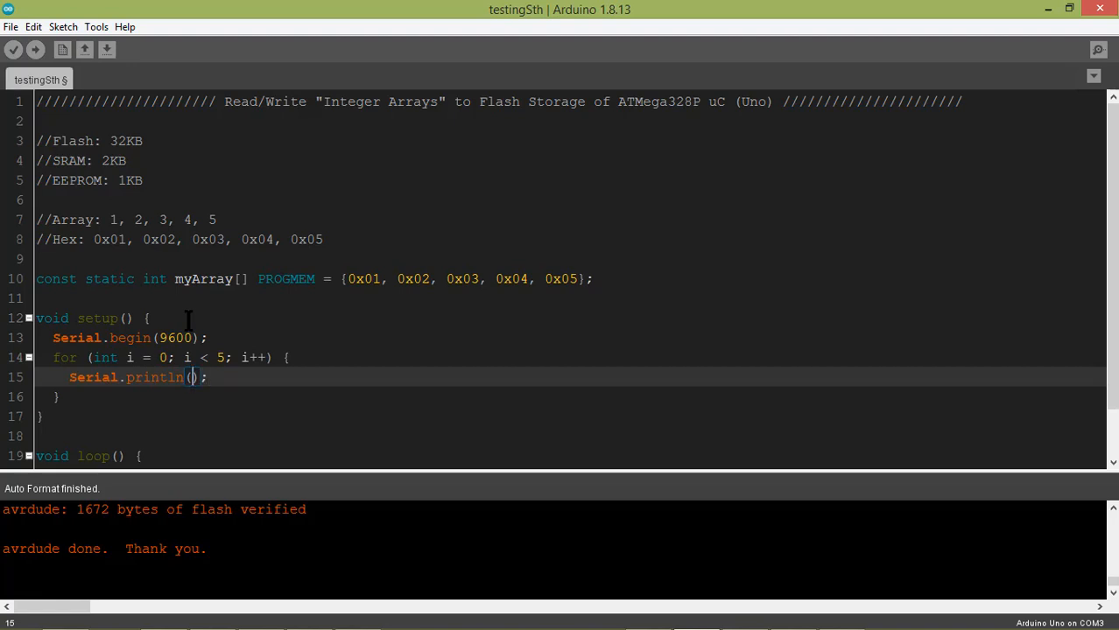
text(p)
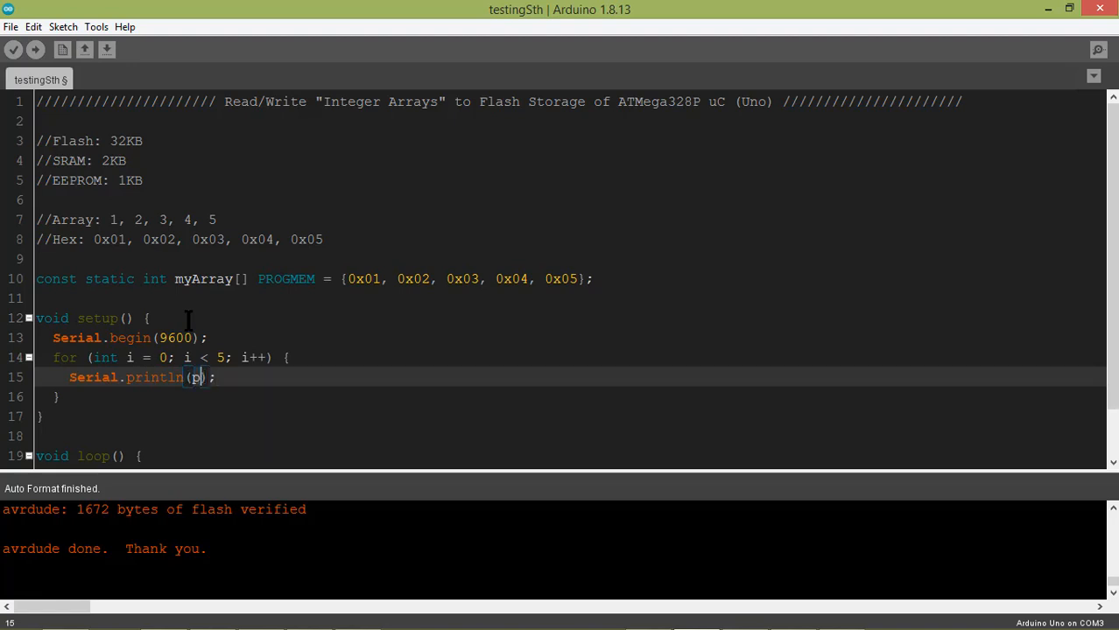
text(gm_read_by)
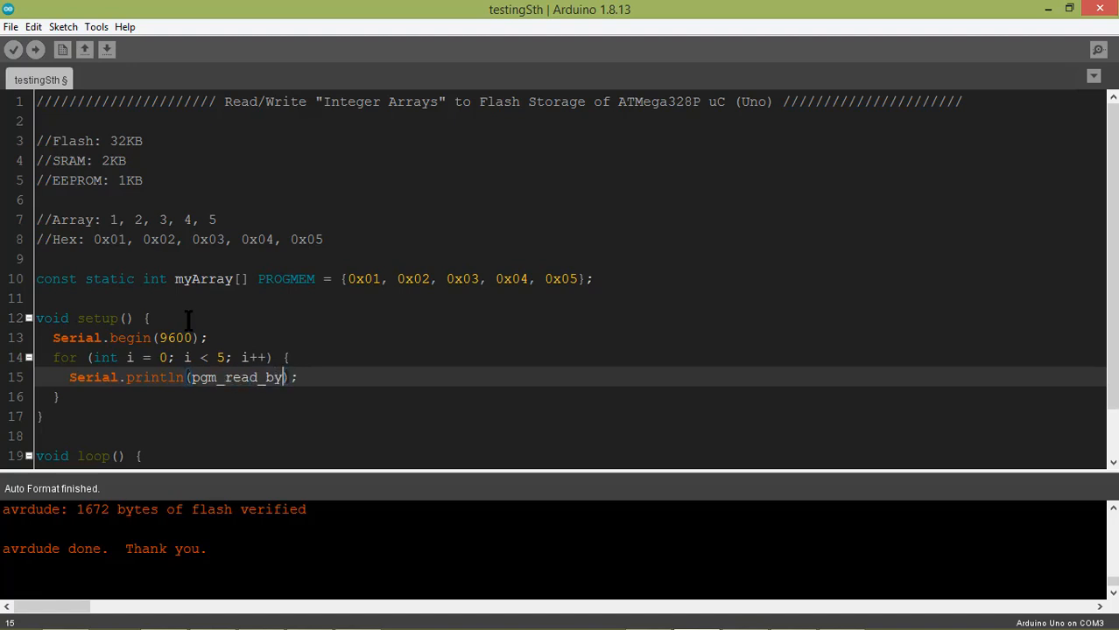
text(te())
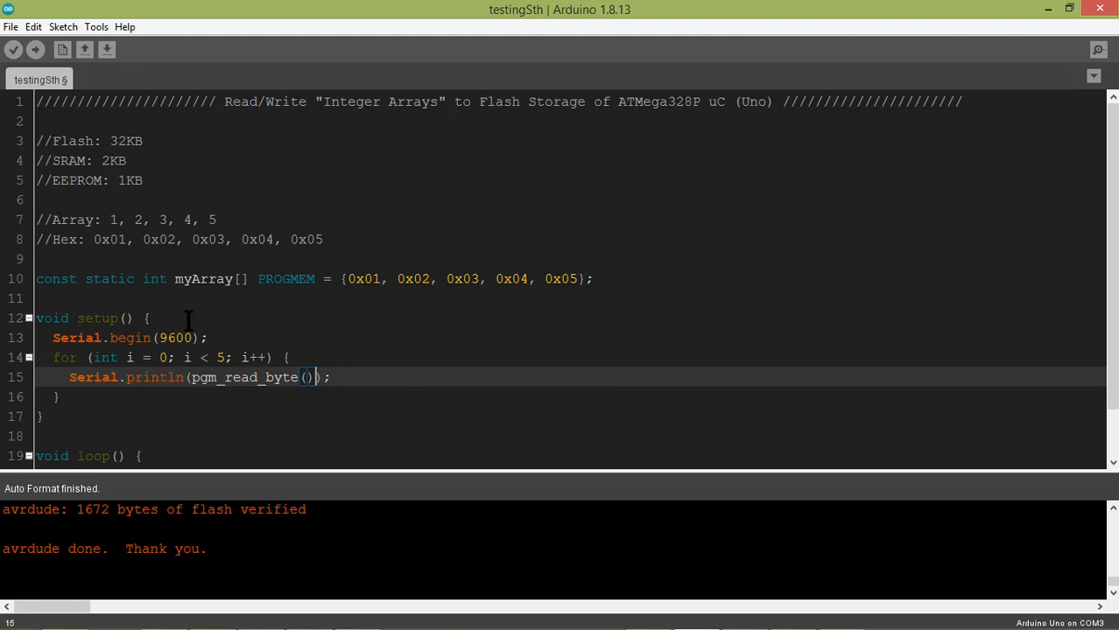
text(&)
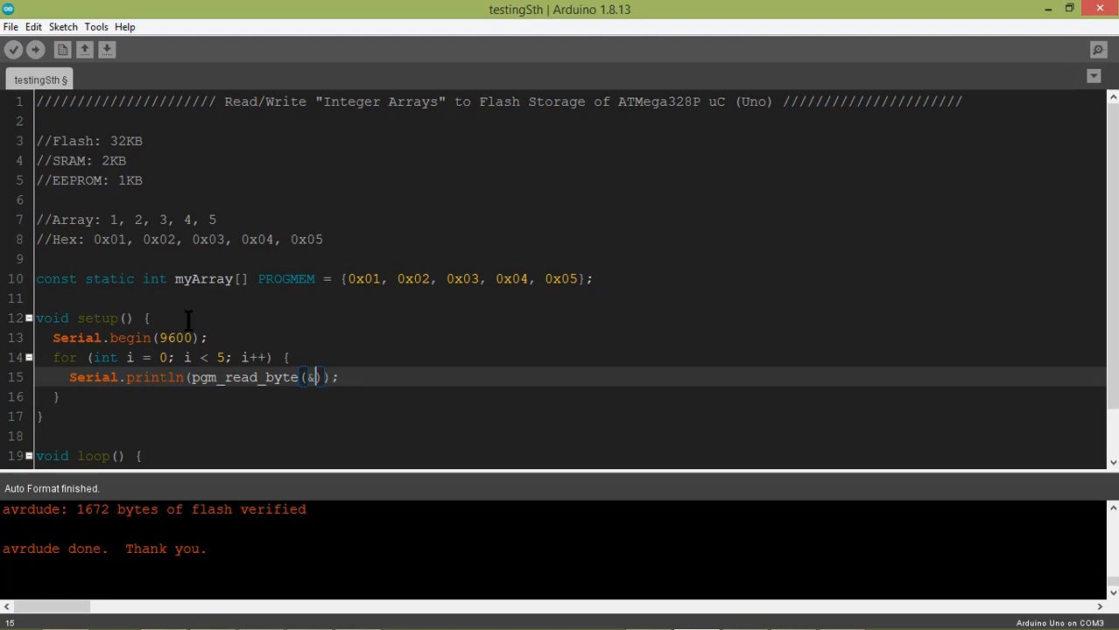
text(myArr)
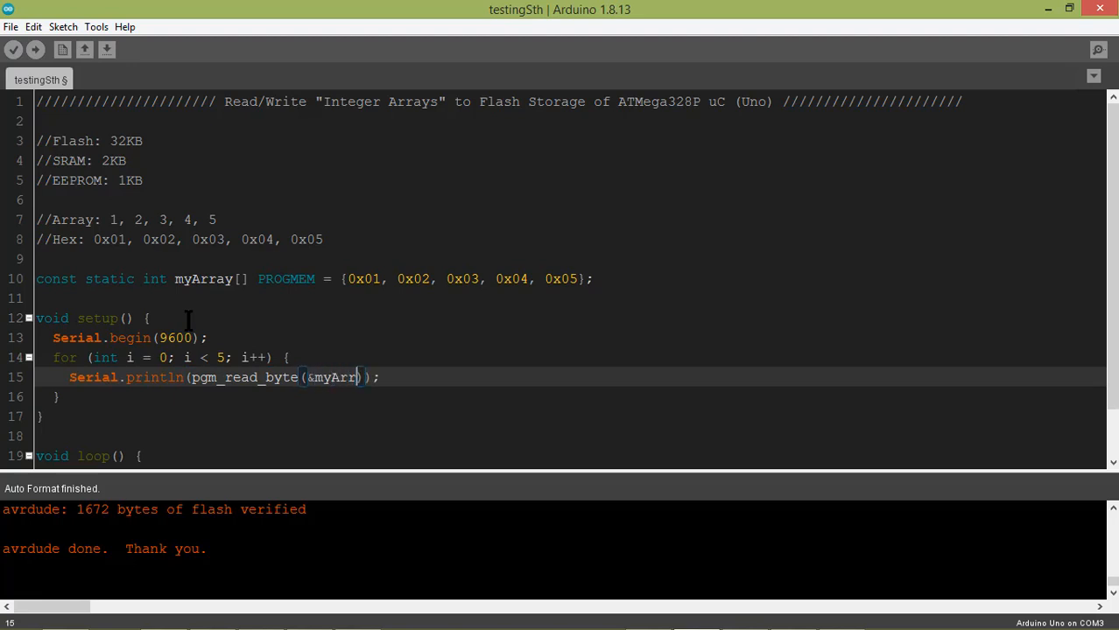
text(ay)
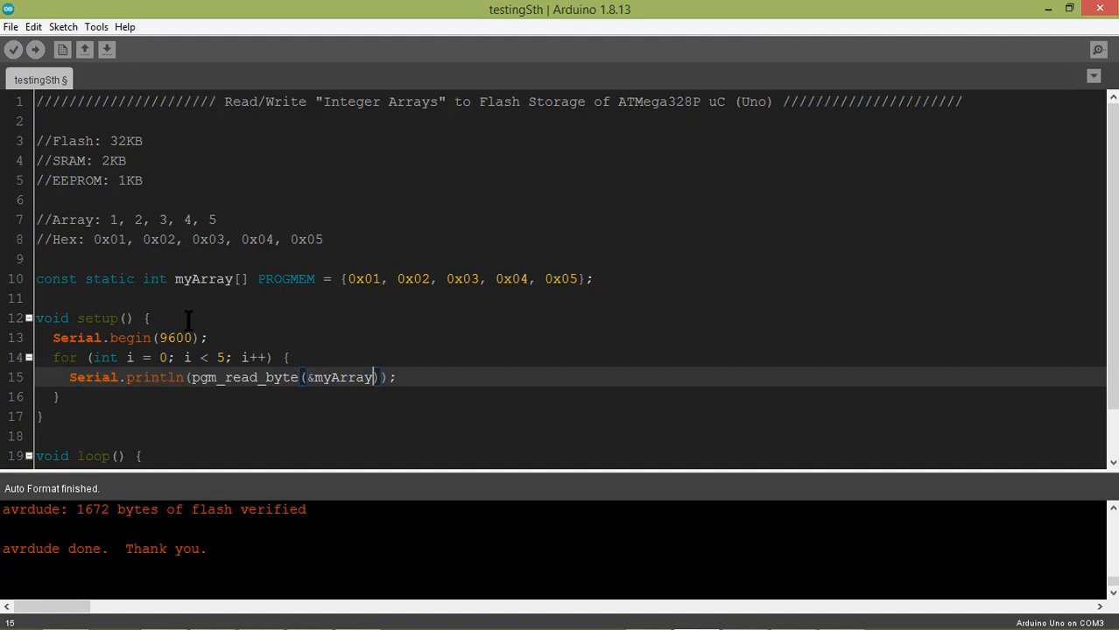
text([i])
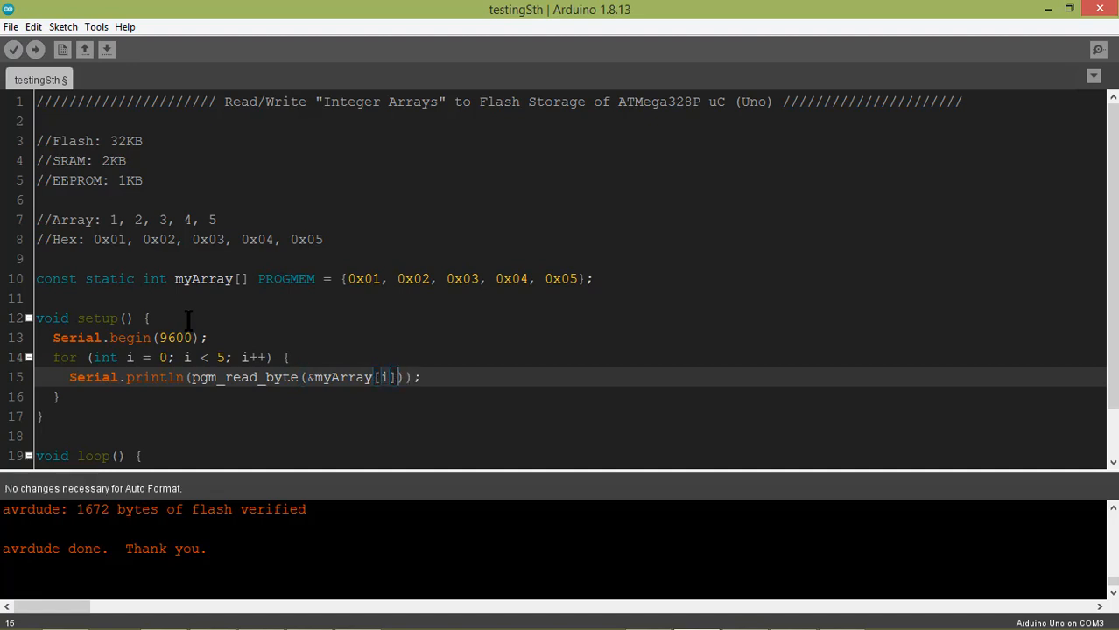
mouse_move(233, 385)
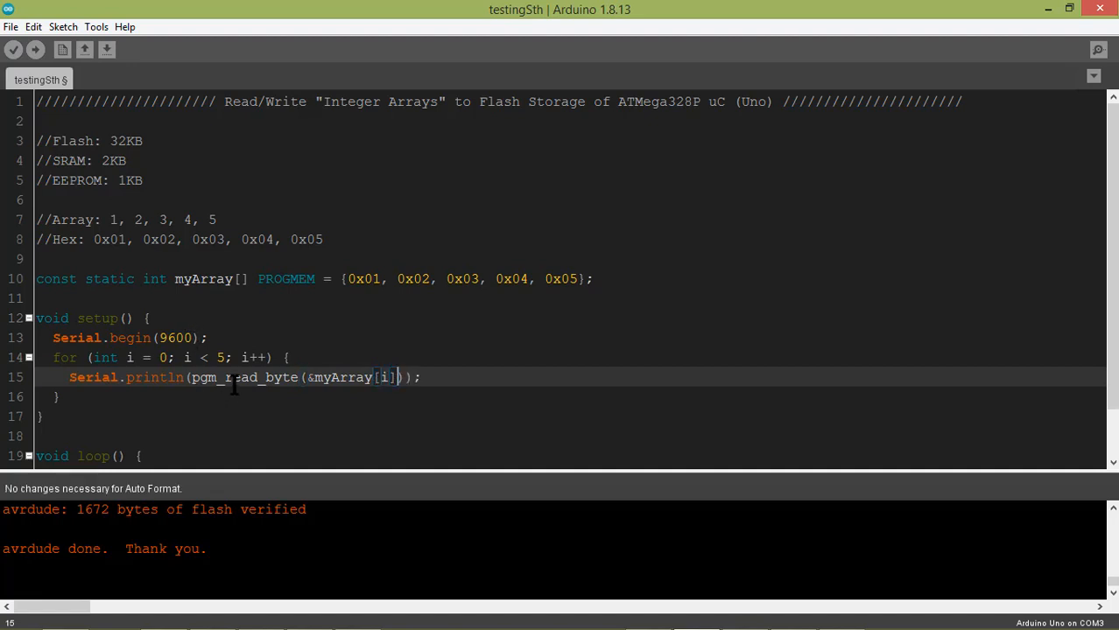
double_click(236, 377)
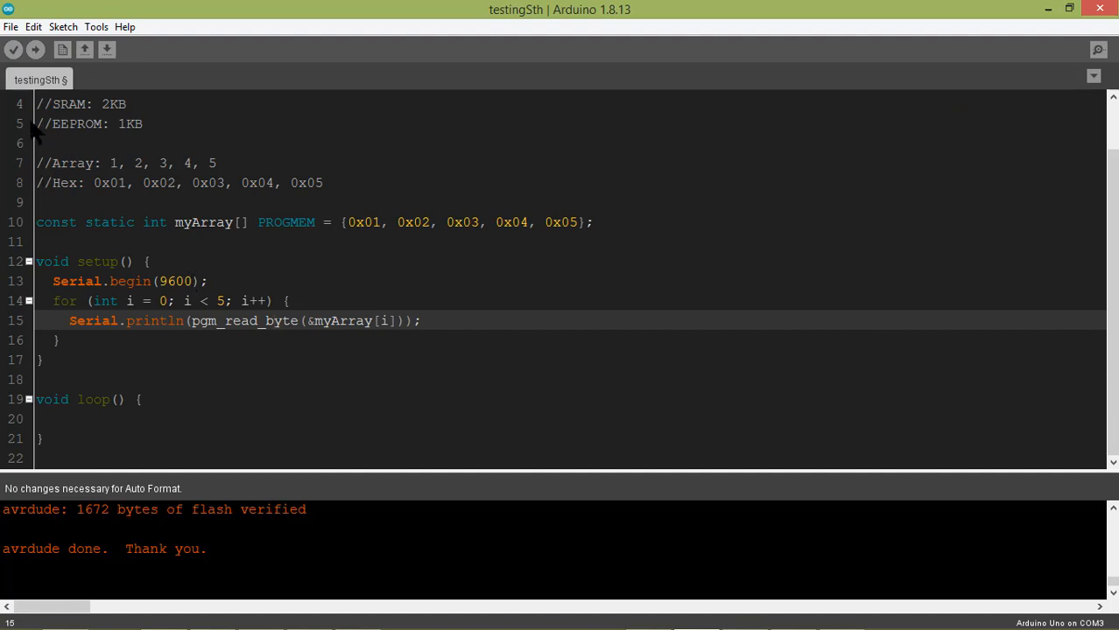
Upload the sketch, confirm the Serial Monitor prints 1 through 5, then close it
click(35, 49)
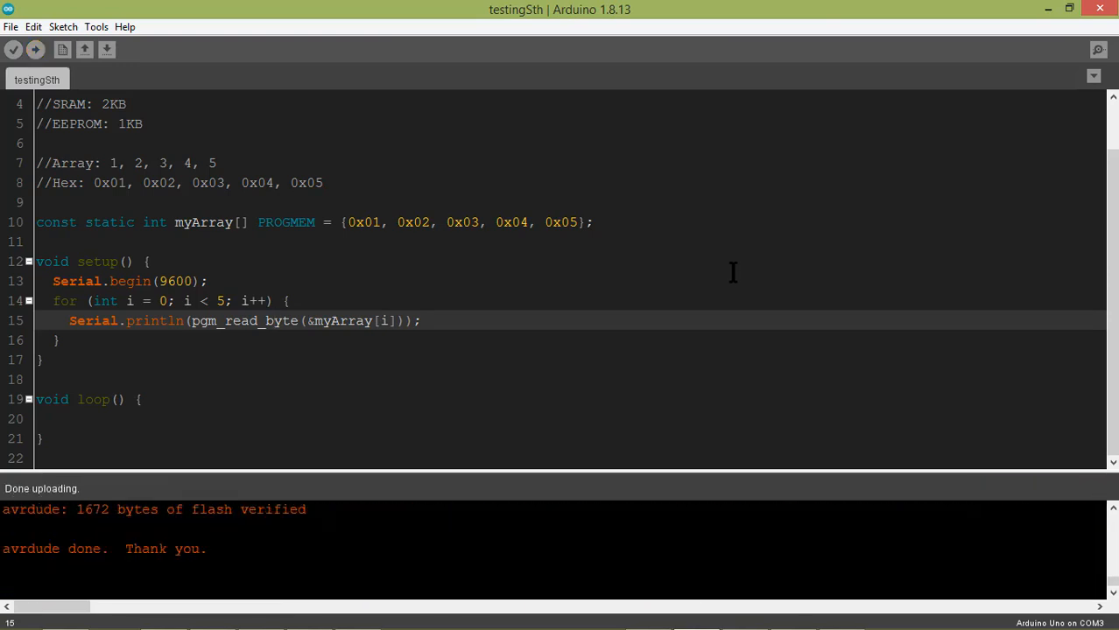
click(1098, 50)
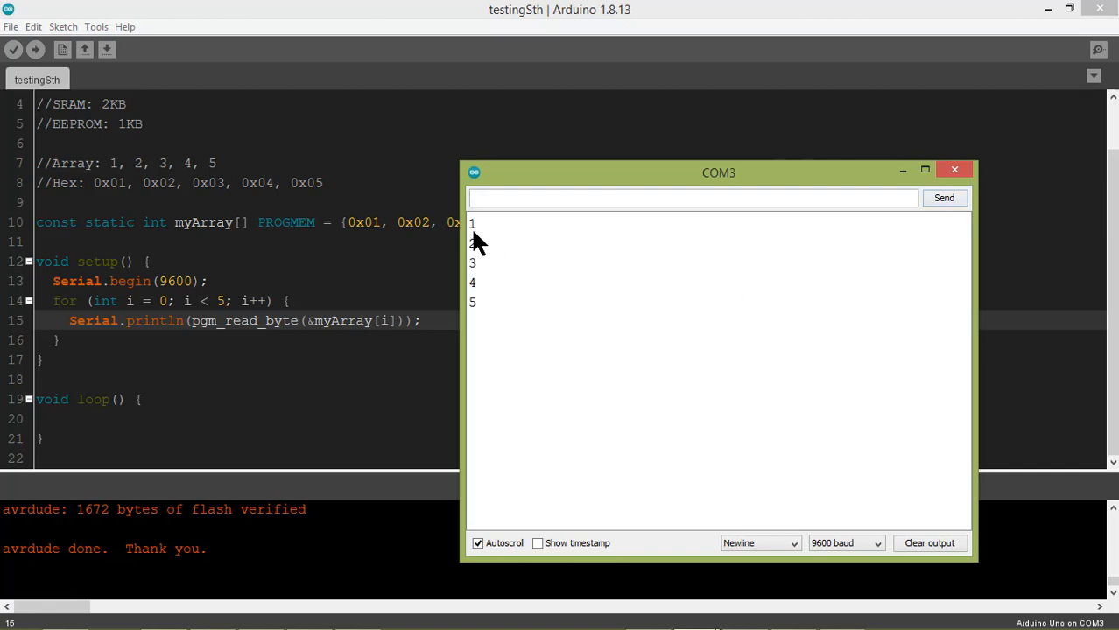
drag(473, 223, 473, 306)
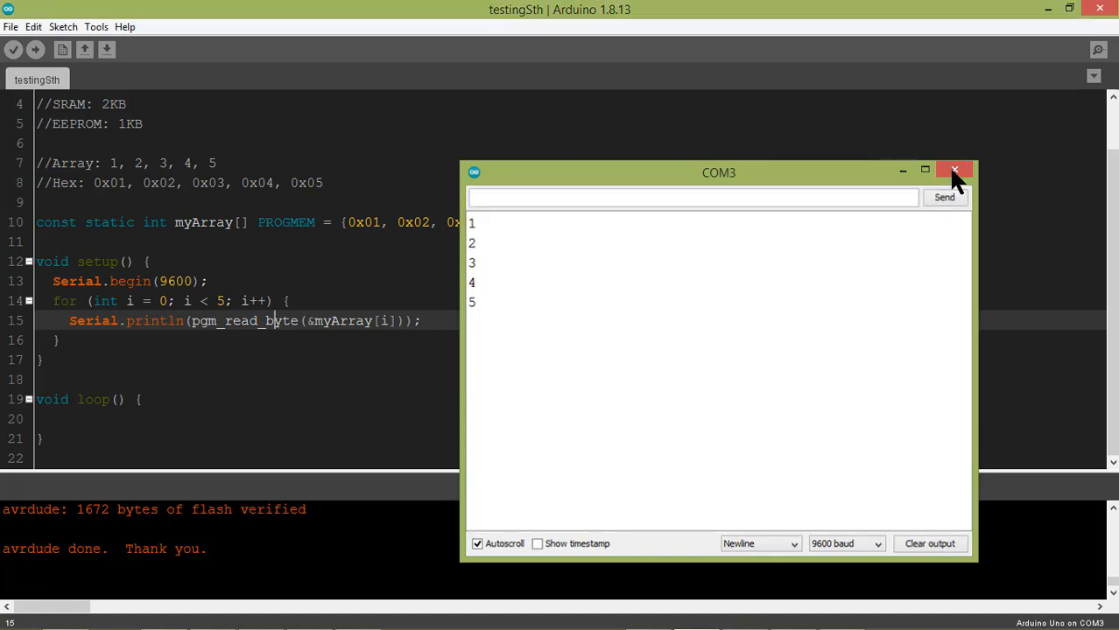
click(954, 169)
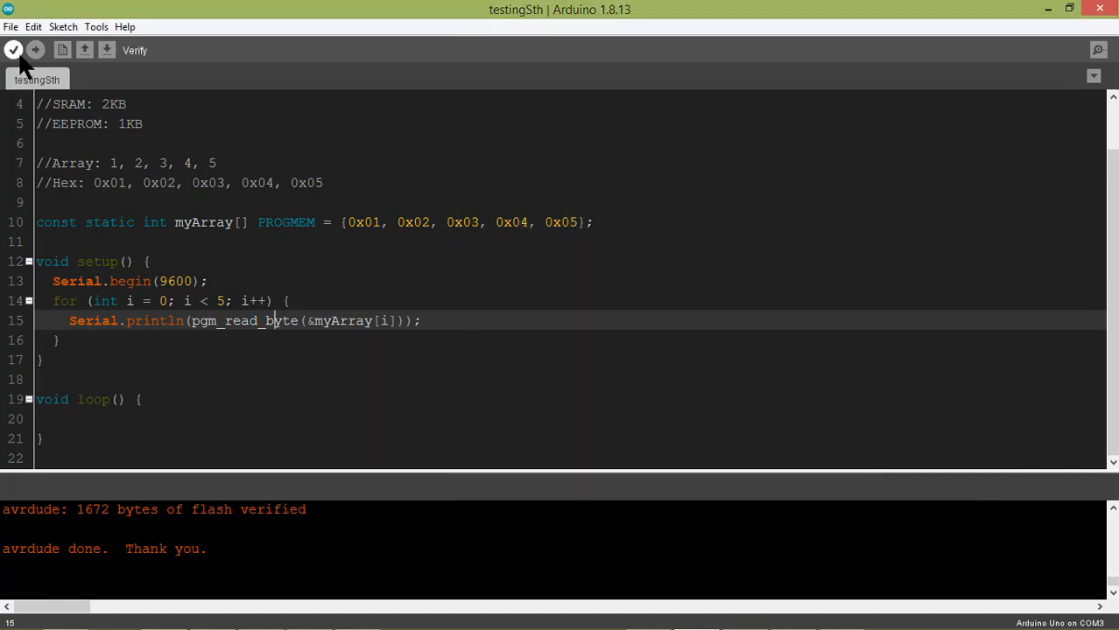
Verify the sketch and keep a snip of its 1672-byte flash and 188-byte RAM report
click(13, 50)
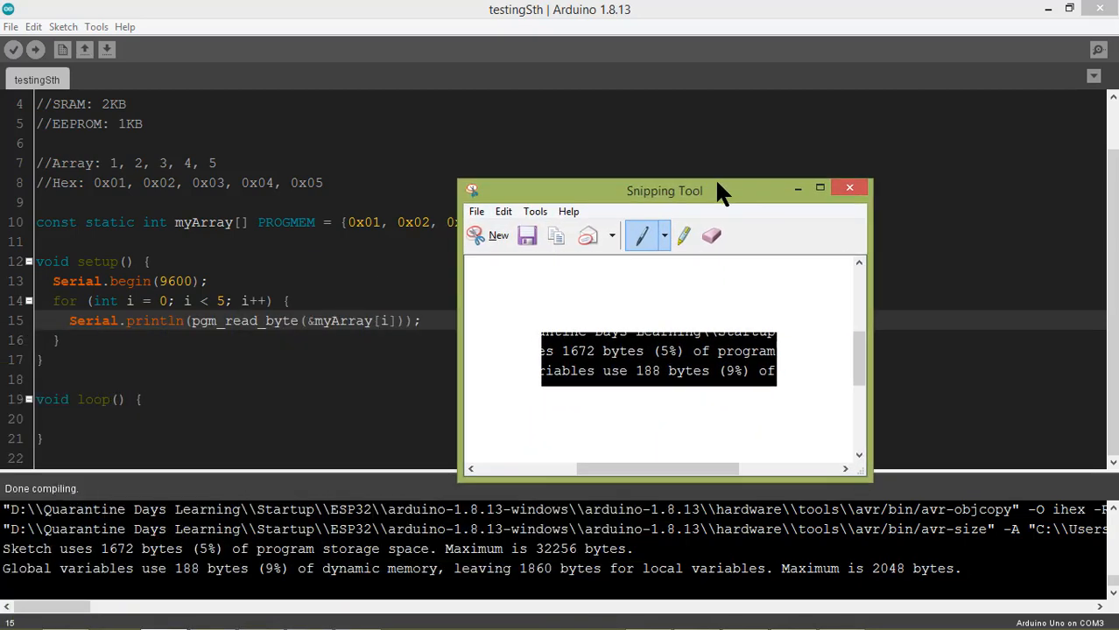
drag(663, 190, 688, 154)
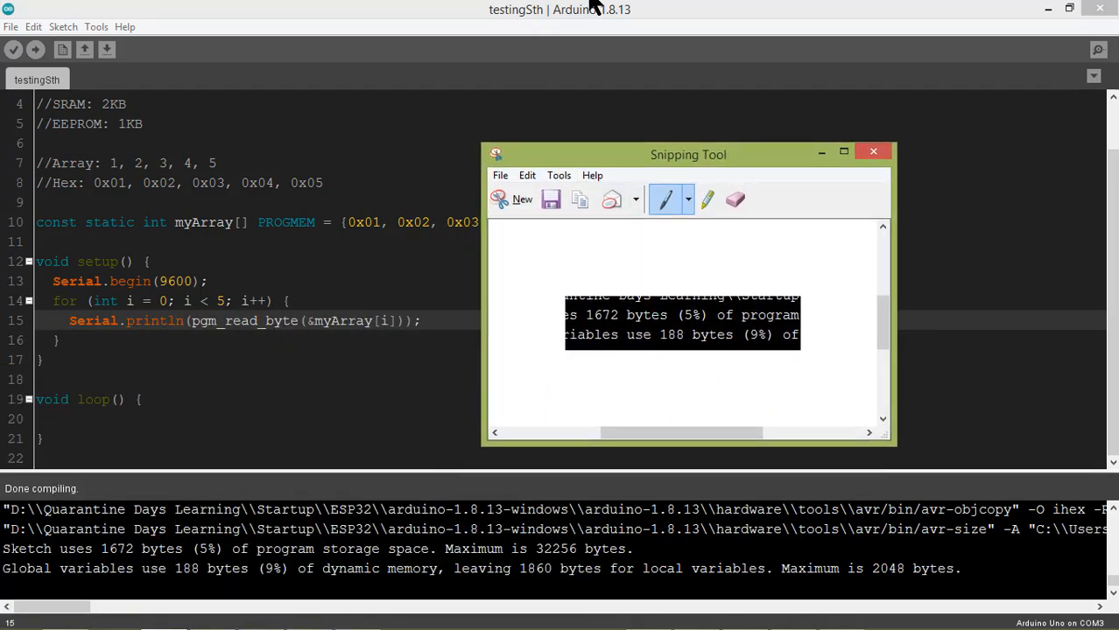
click(873, 150)
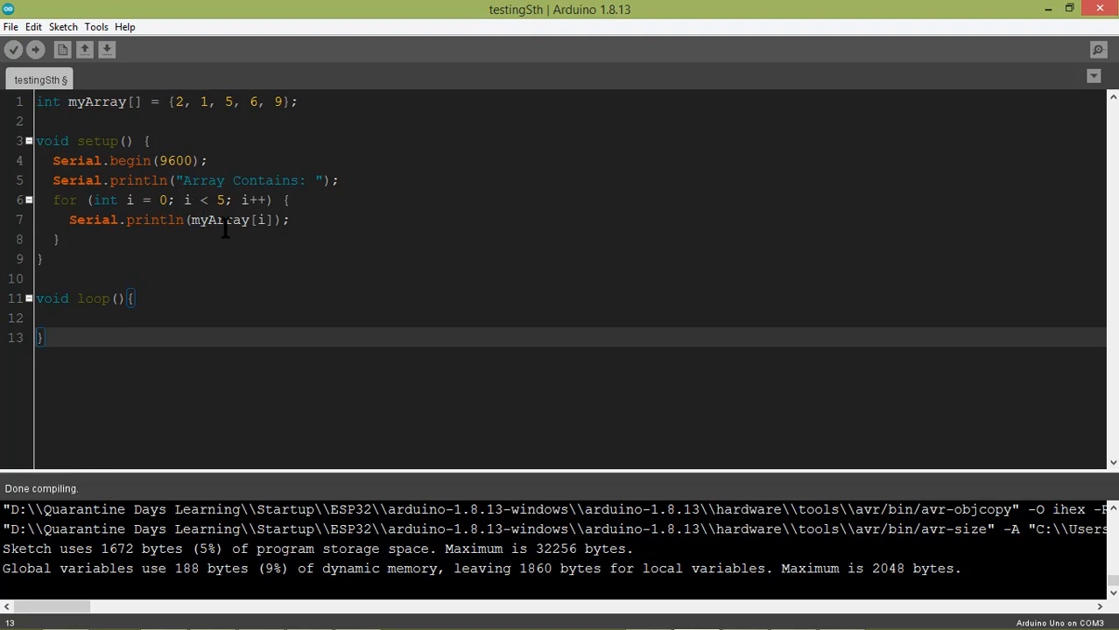
Upload the plain-array sketch printing {2, 1, 5, 6, 9} and open the Serial Monitor
click(13, 49)
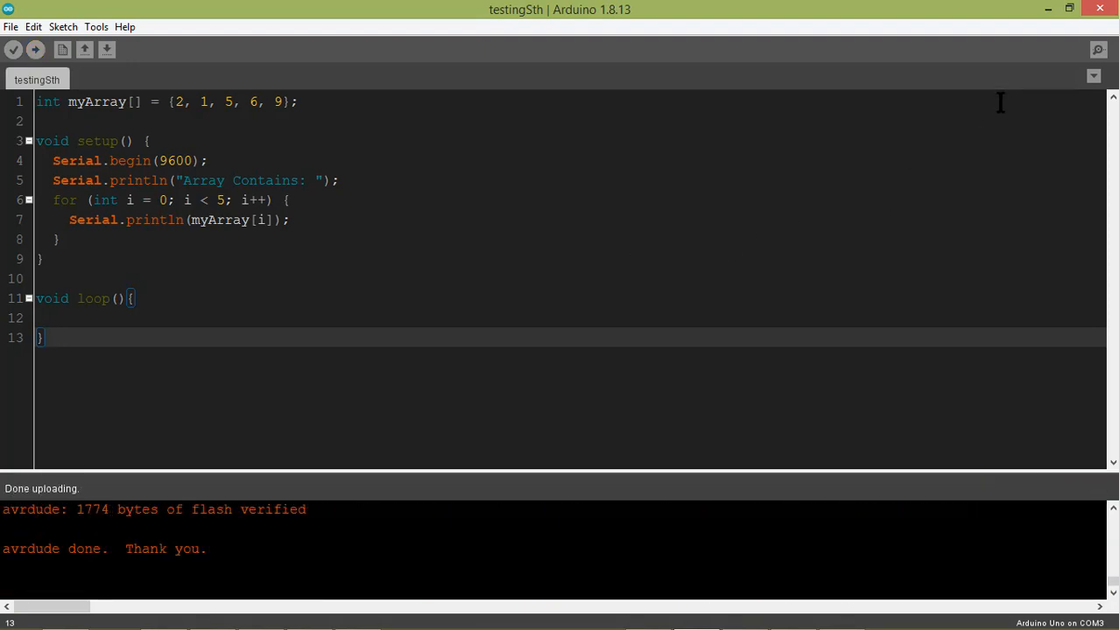
click(1097, 50)
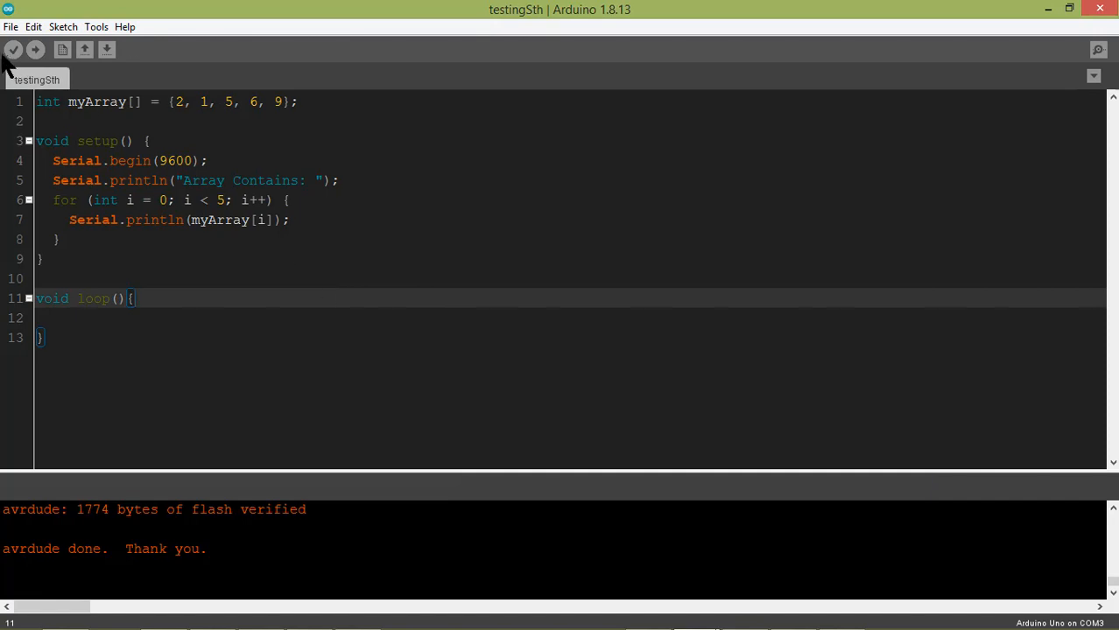
Compile the plain-array sketch (1774 bytes) and circle the 1672-byte figure in the snip
click(13, 49)
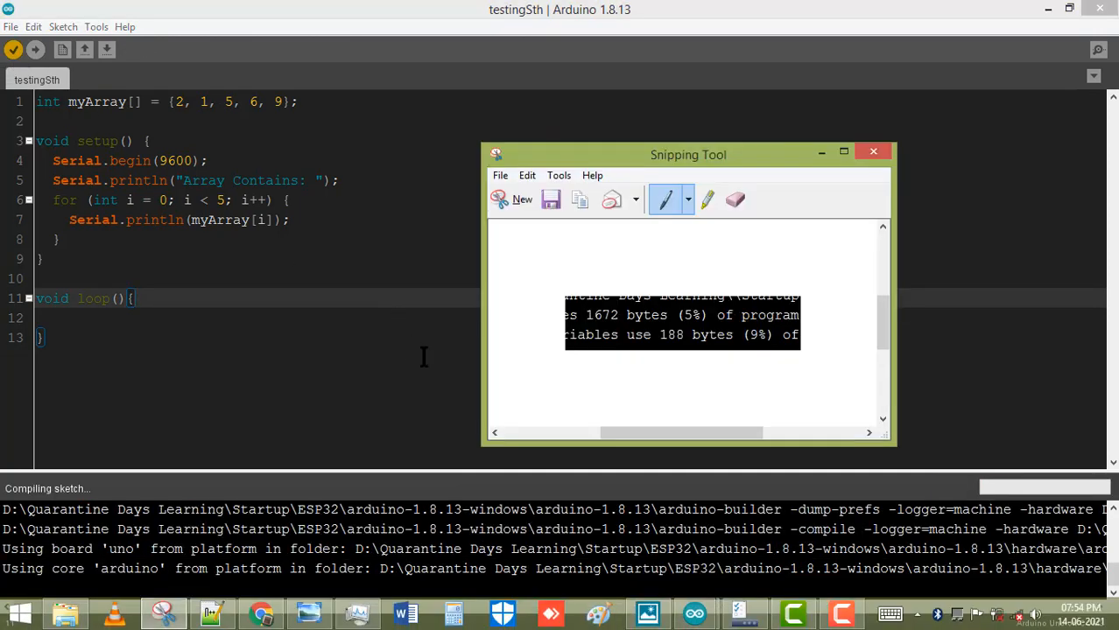
drag(688, 154, 701, 116)
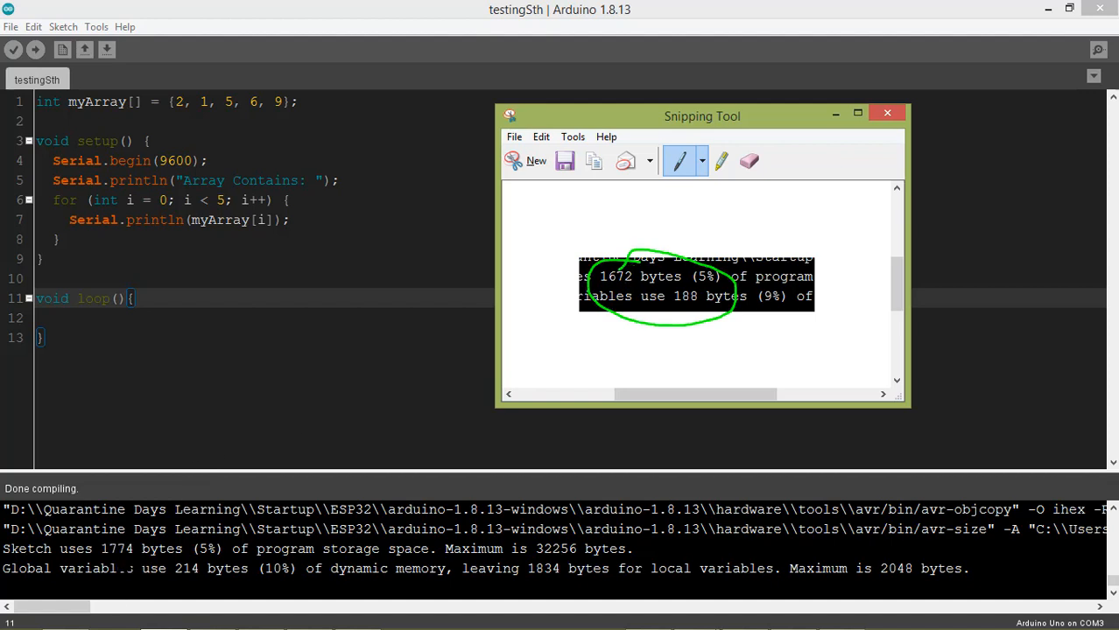
mouse_move(515, 493)
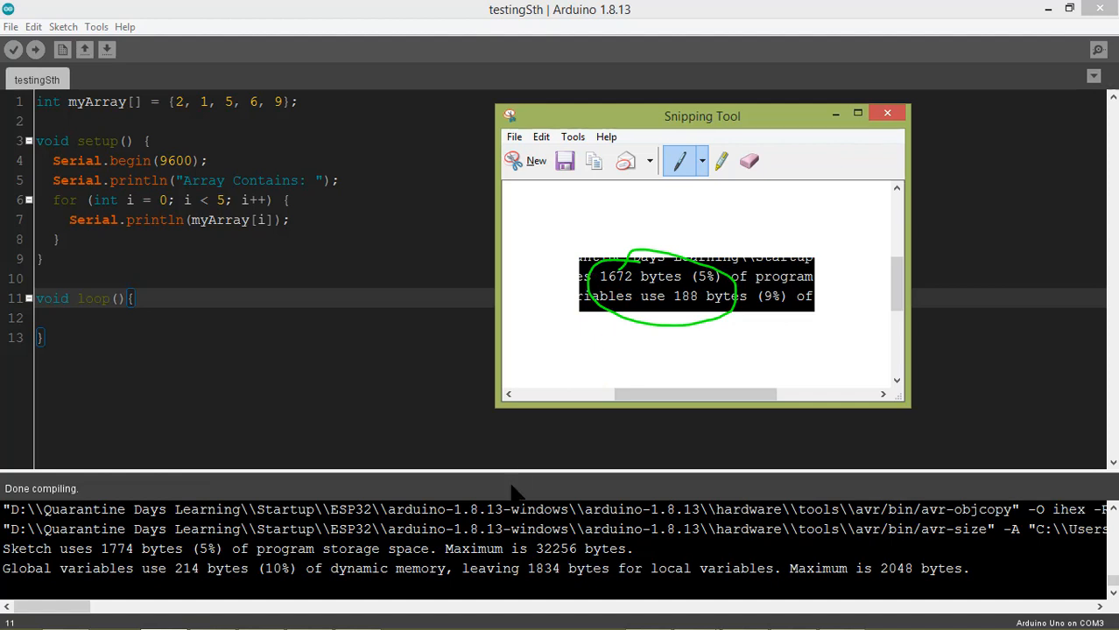